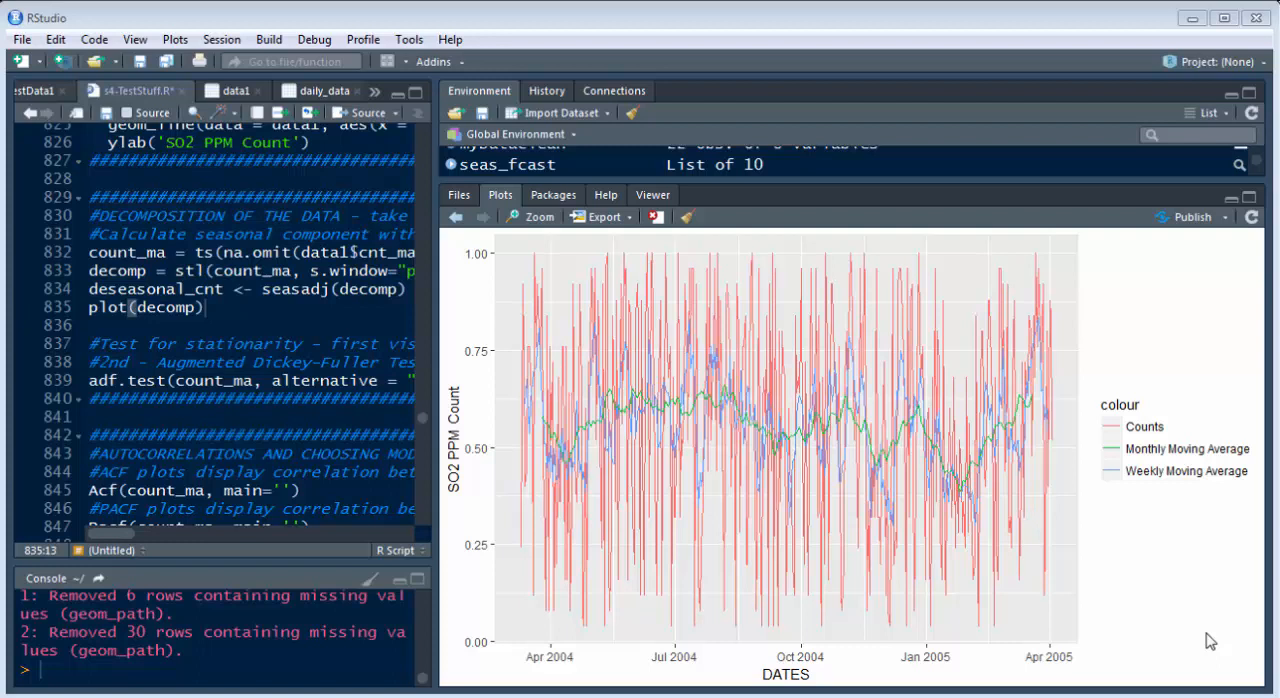
mouse_move(528, 312)
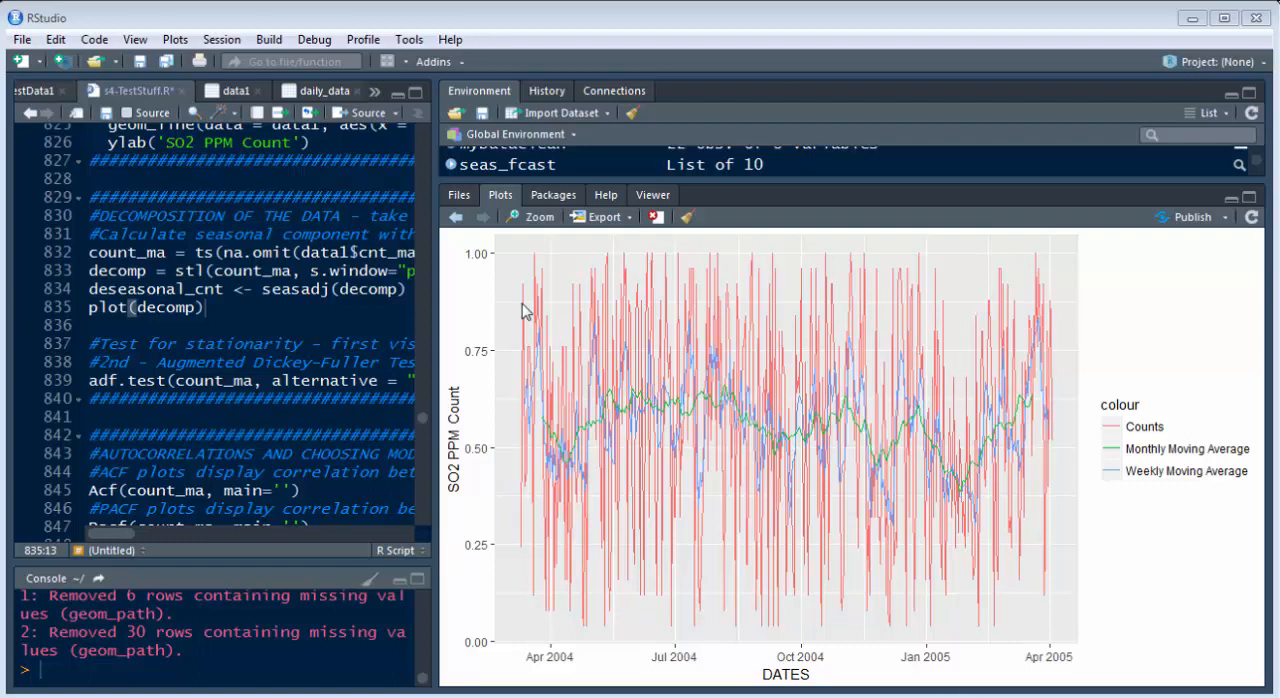
mouse_move(448, 360)
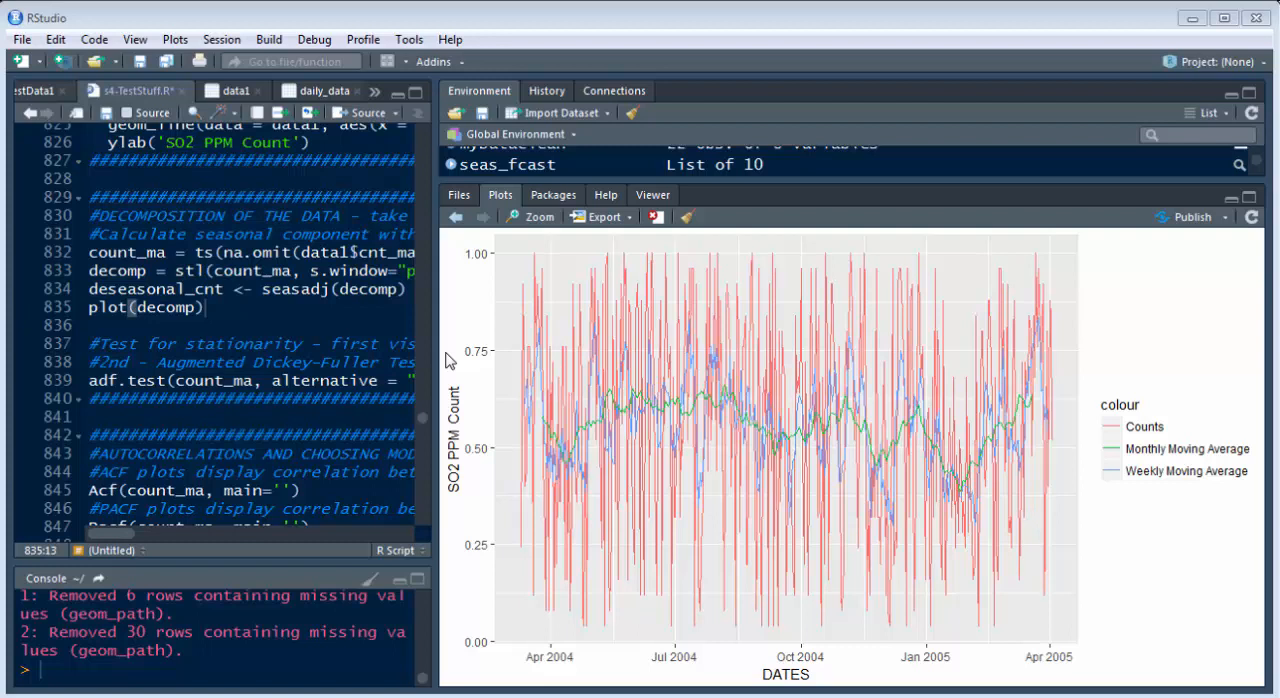
mouse_move(436, 280)
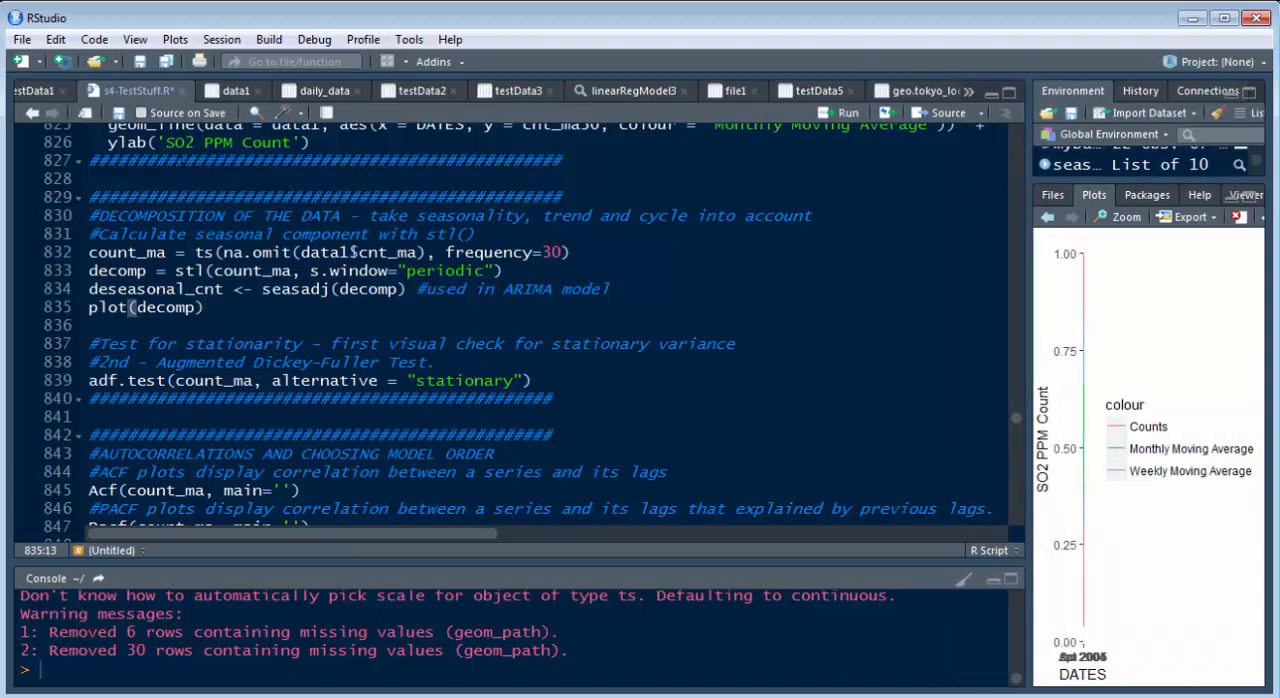
Highlight the STL decomposition and Dickey-Fuller stationarity test code block (lines 828–840).
left_click_drag(88, 196, 534, 380)
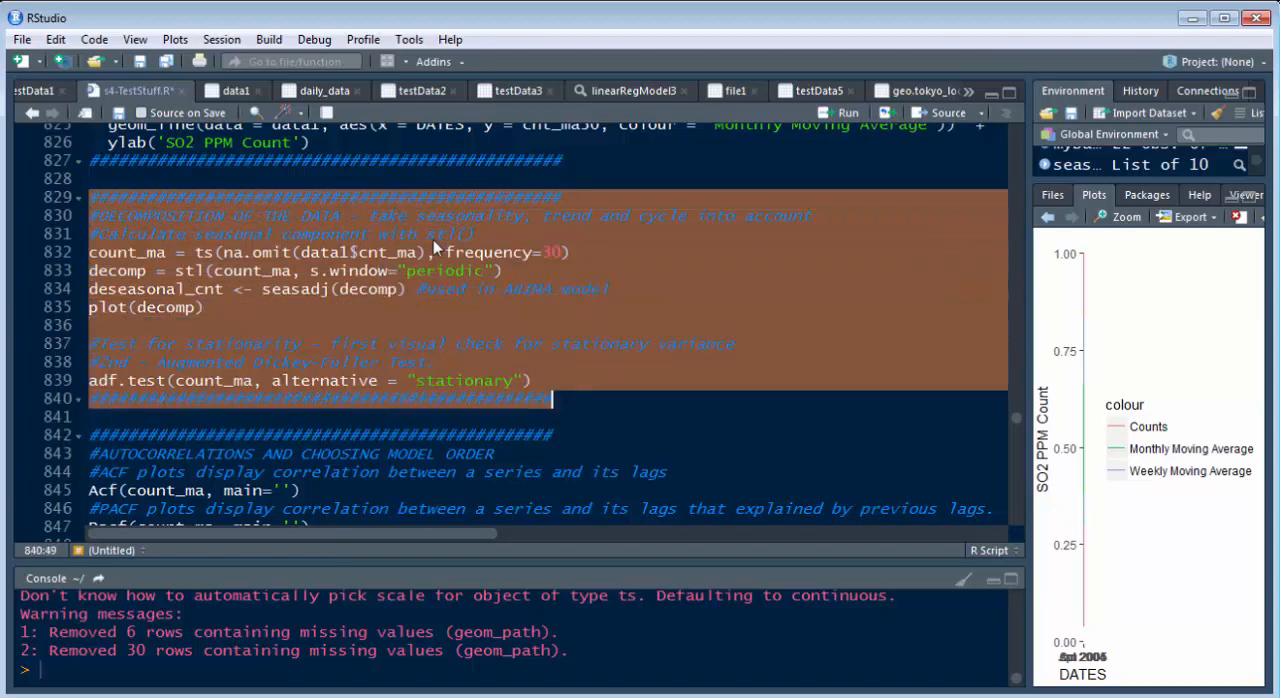
mouse_move(708, 236)
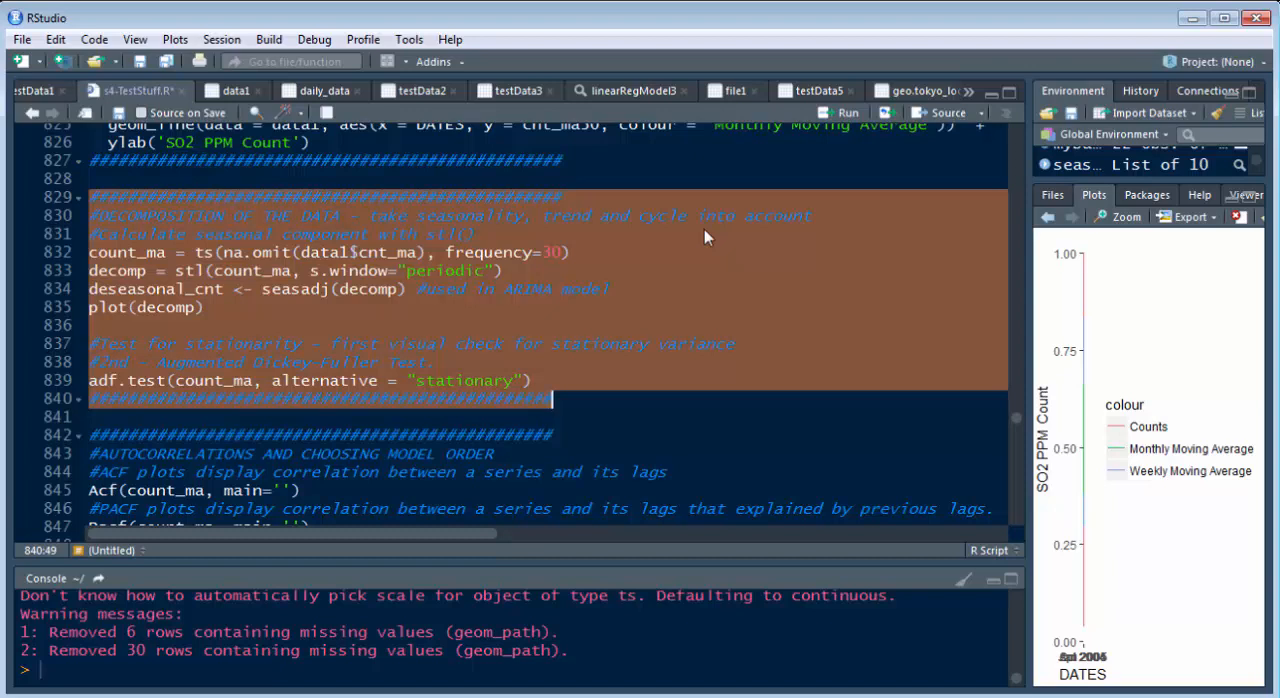
mouse_move(678, 236)
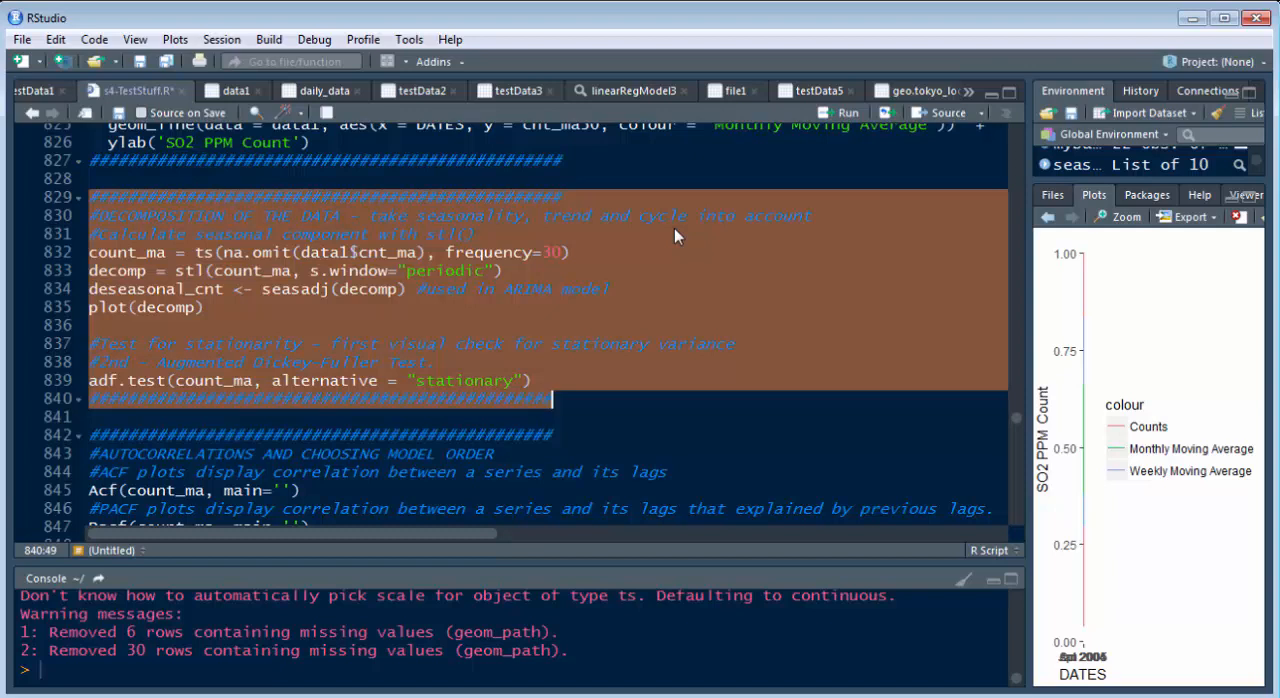
mouse_move(472, 228)
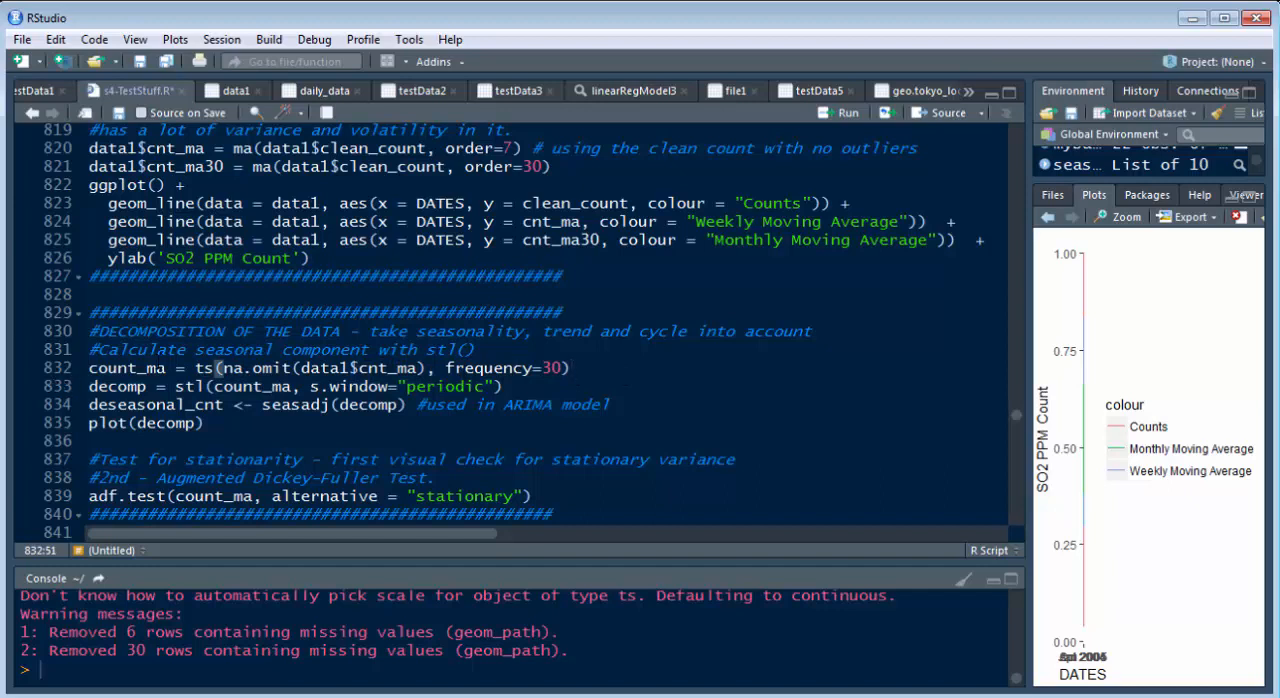
Extend the seasadj(decomp) comment to read "used in ARIMA model later".
left_click(222, 388)
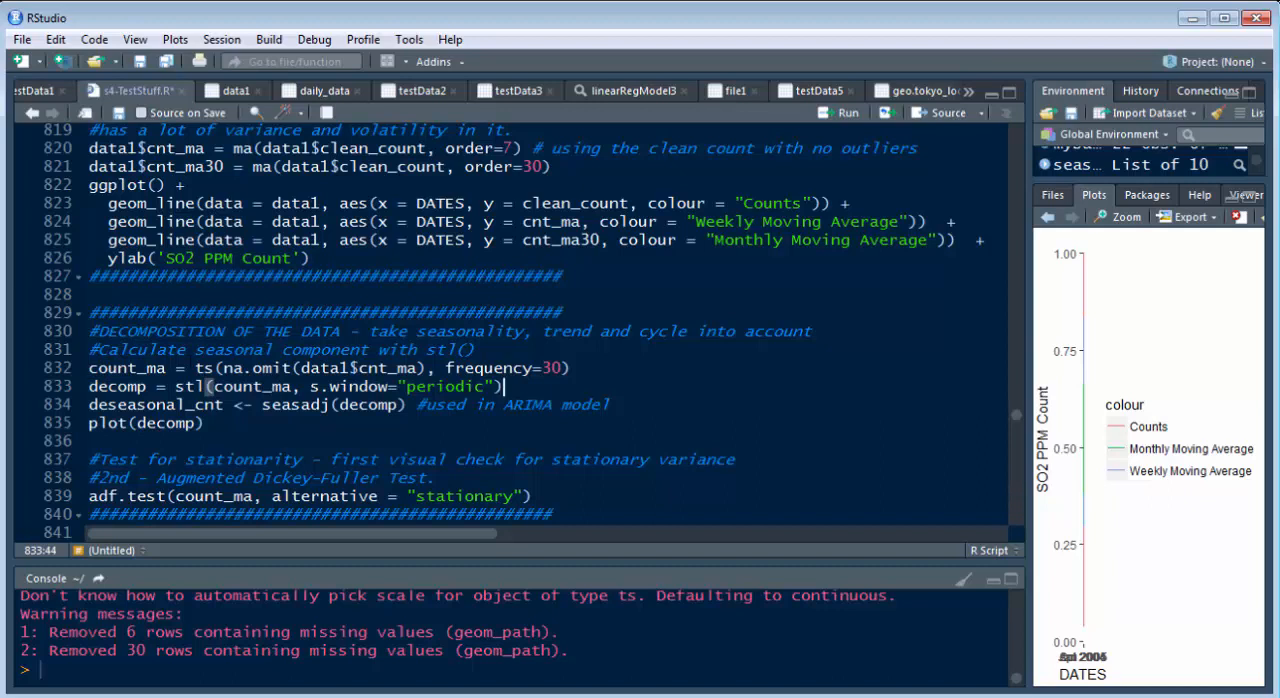
double_click(120, 368)
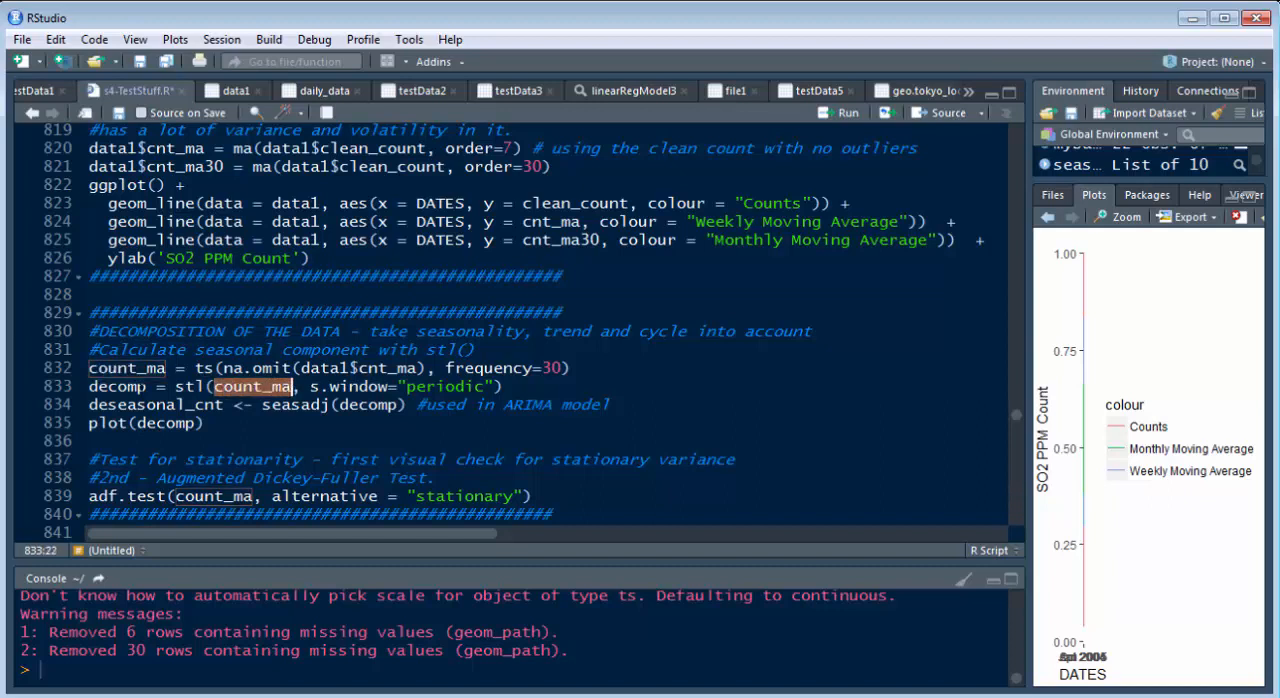
left_click(100, 388)
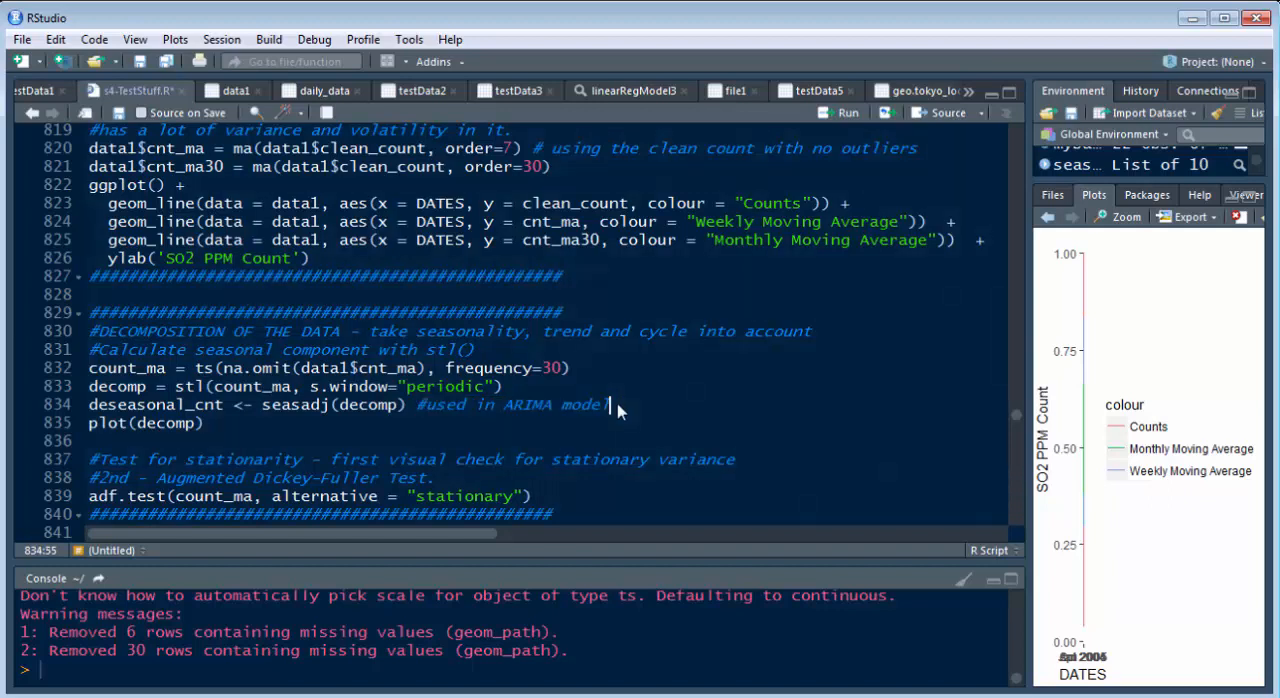
type("later")
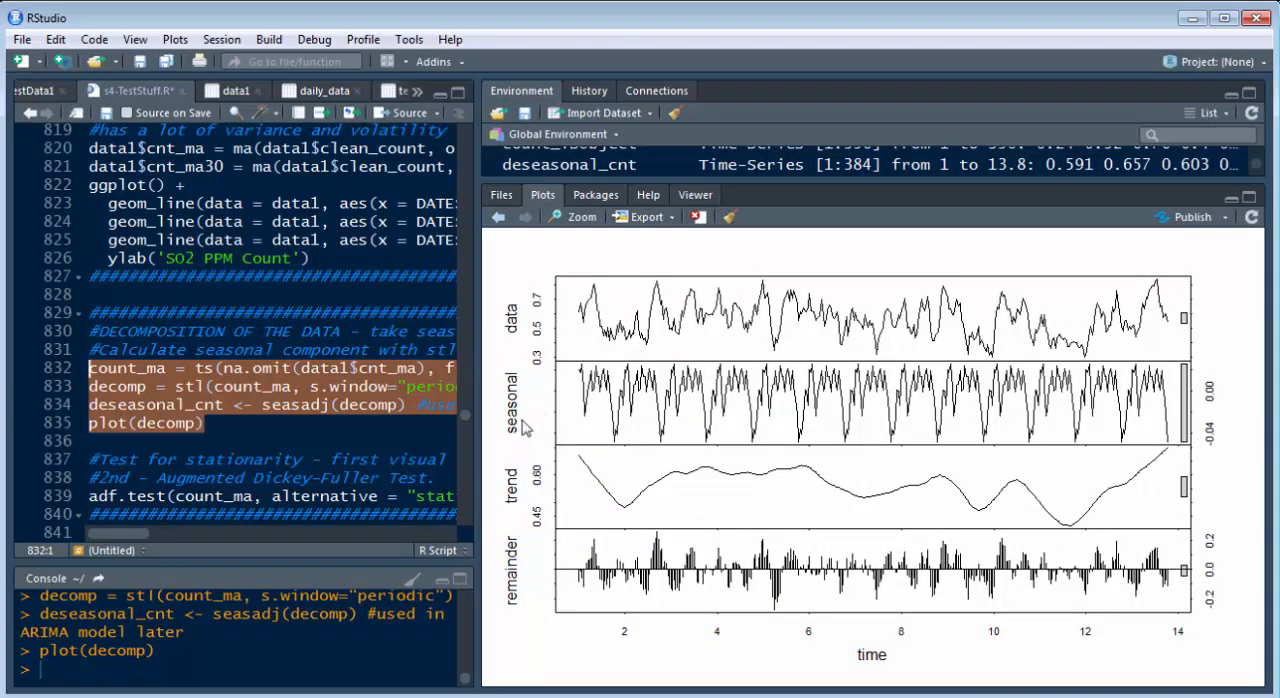
mouse_move(1178, 332)
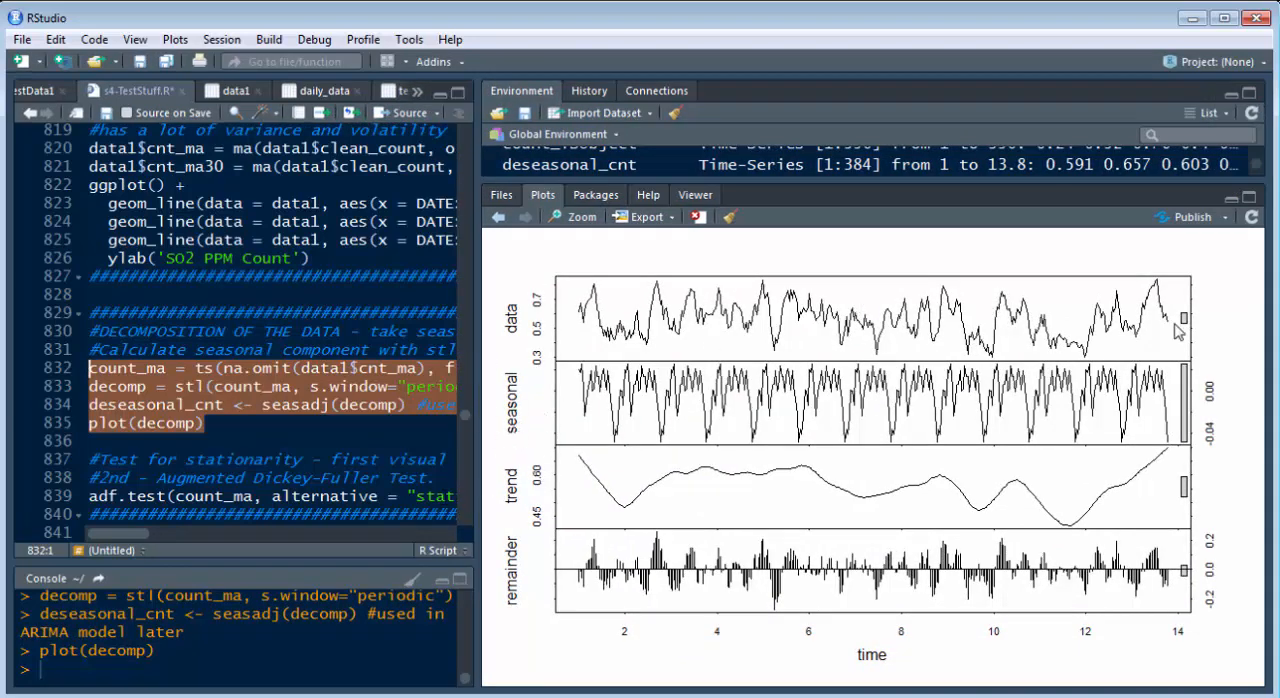
mouse_move(704, 338)
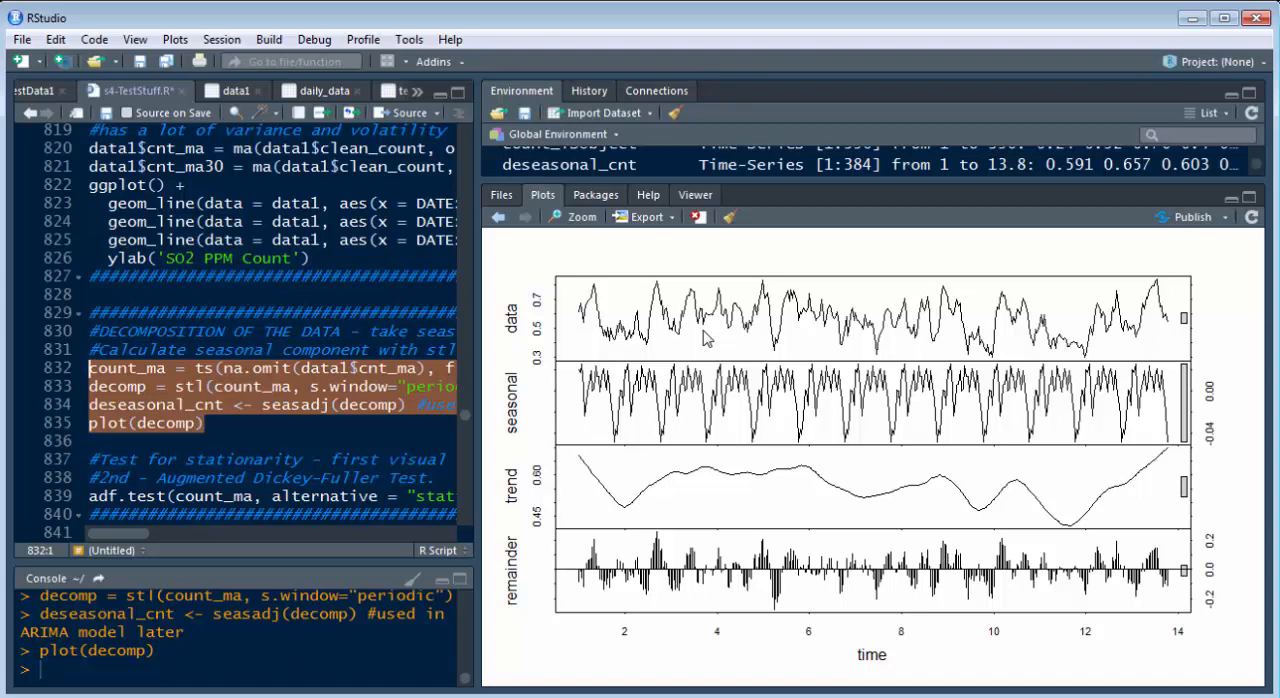
mouse_move(532, 288)
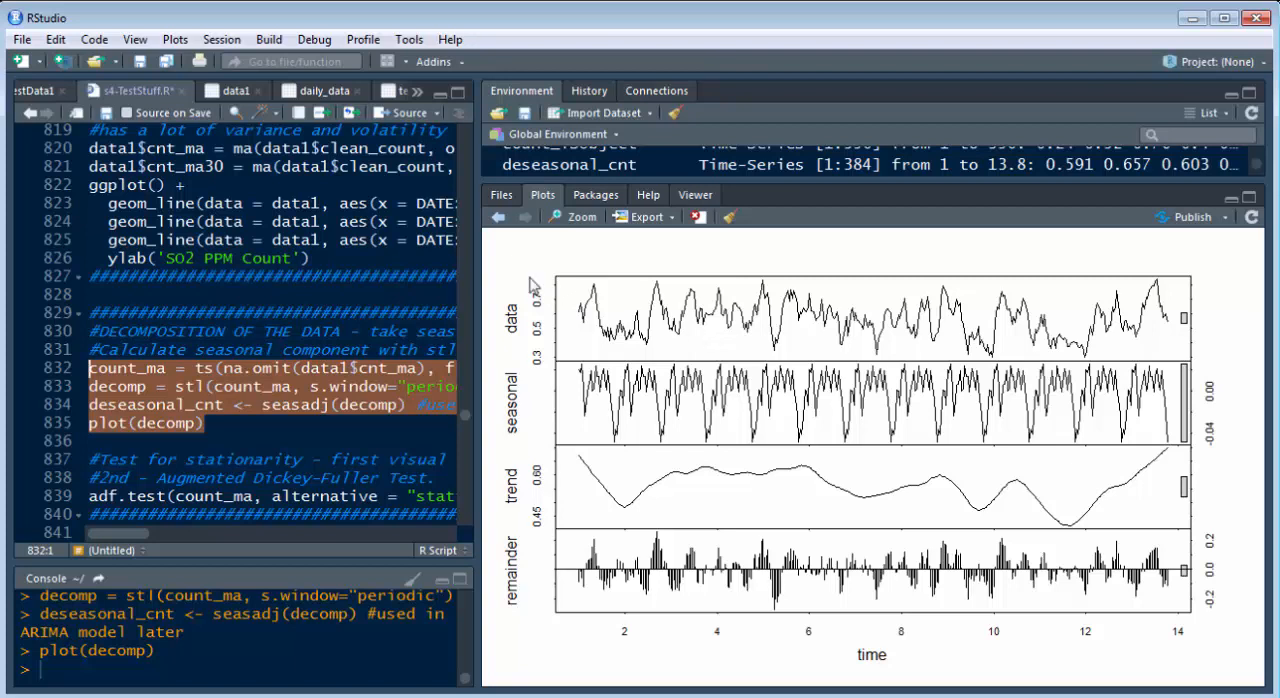
mouse_move(748, 356)
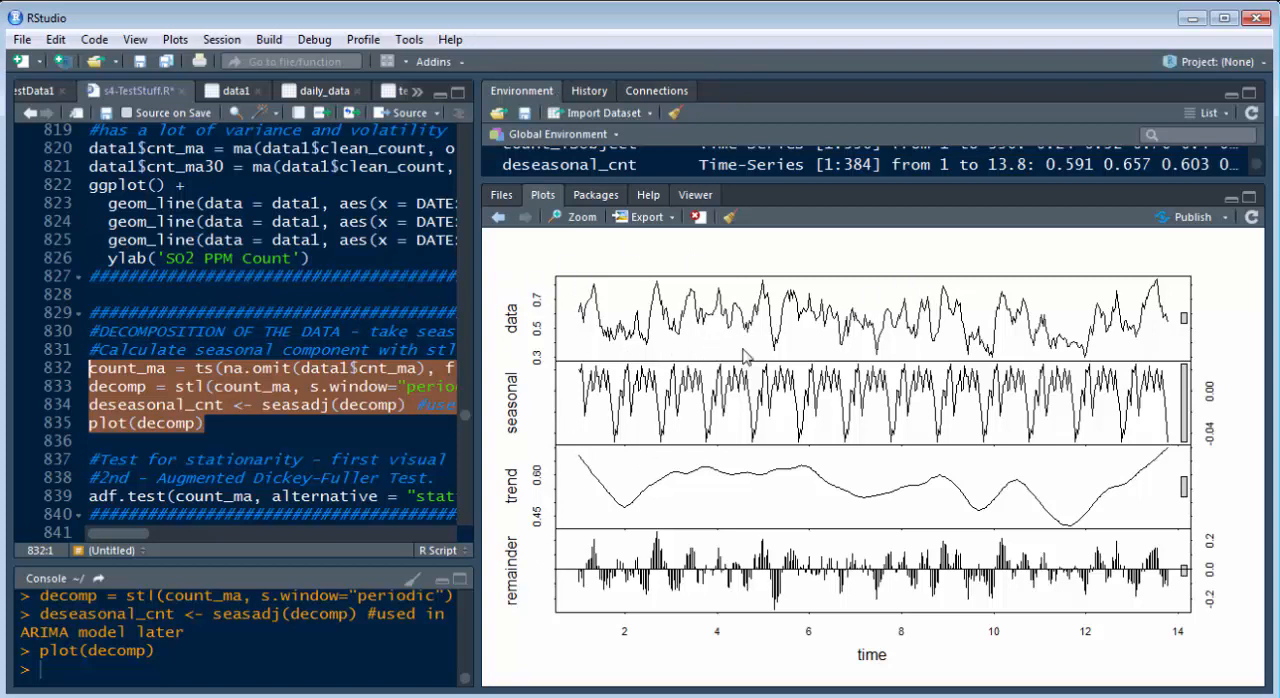
mouse_move(616, 340)
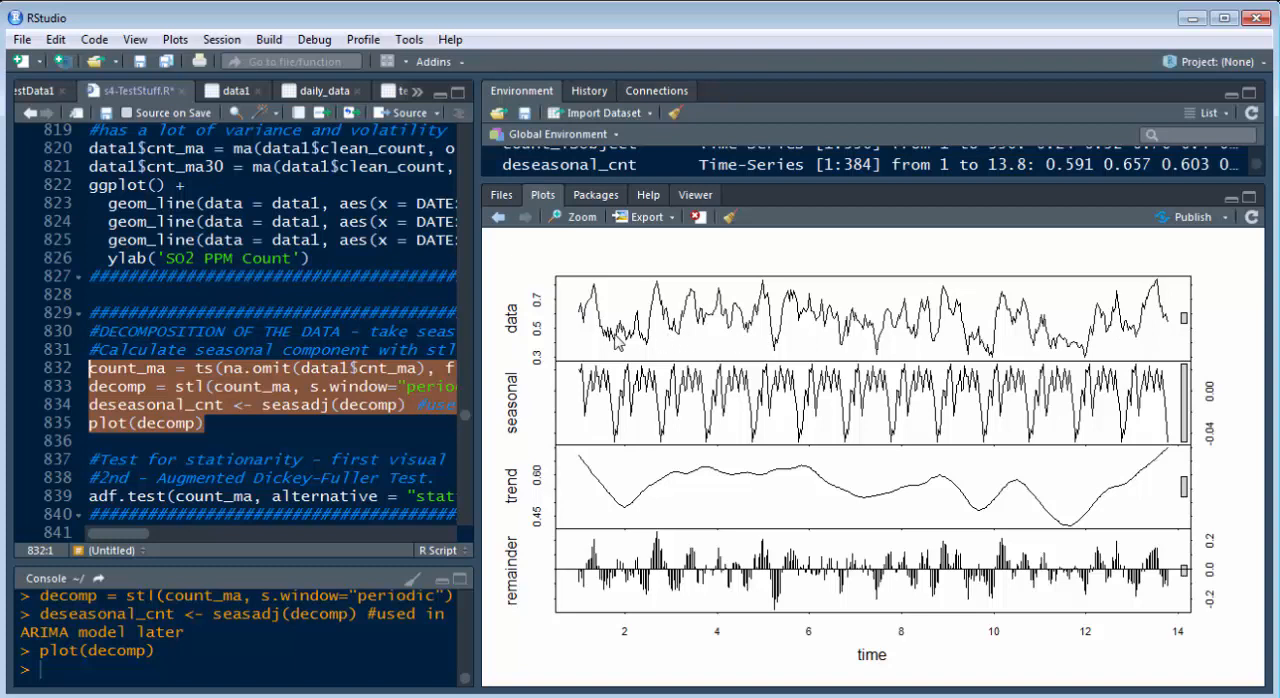
mouse_move(1088, 280)
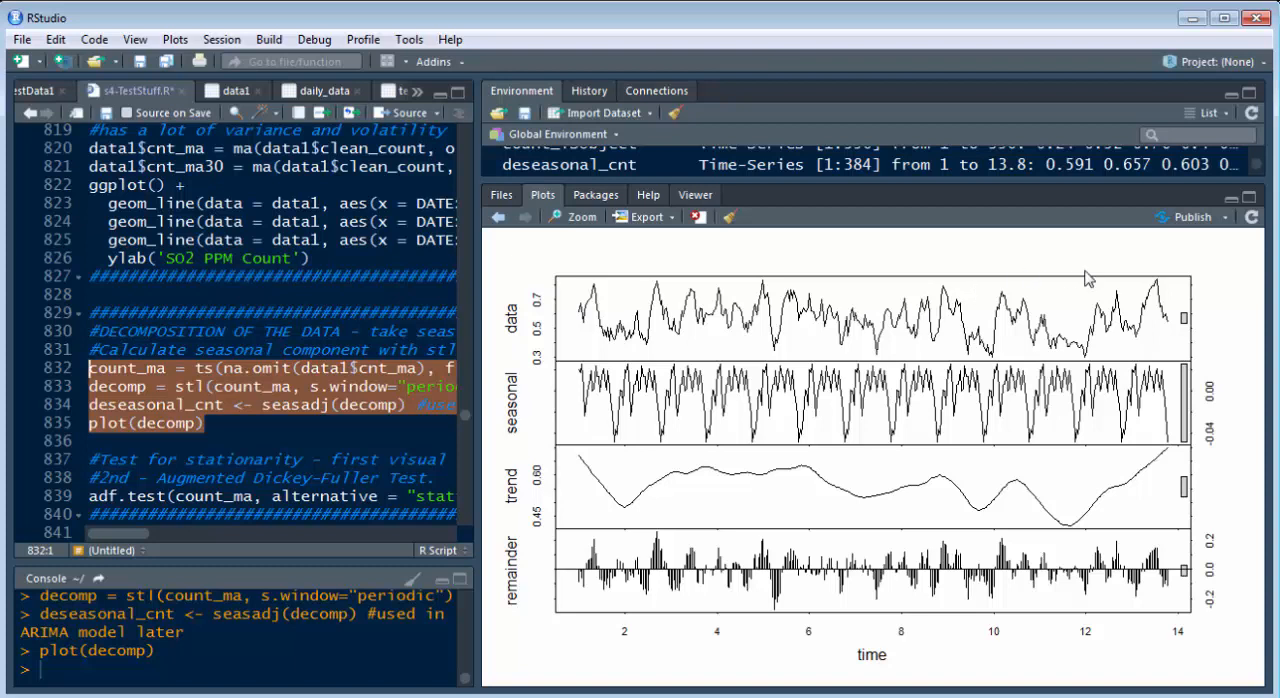
mouse_move(648, 324)
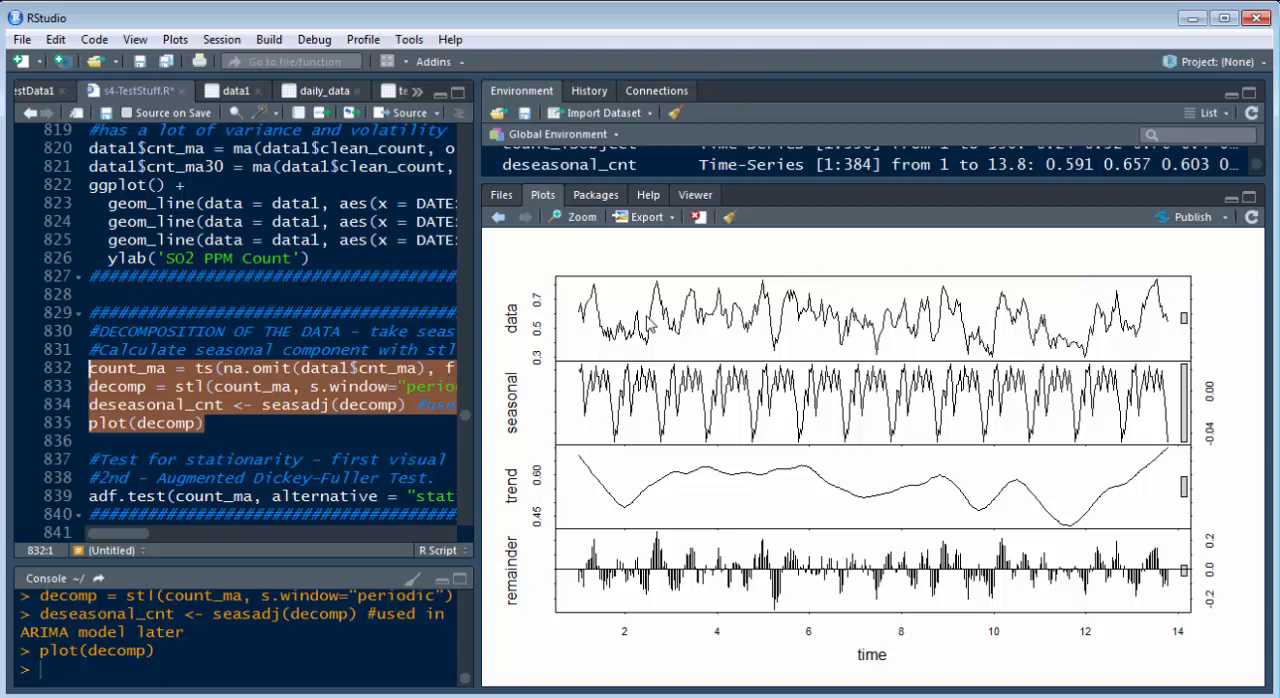
mouse_move(668, 390)
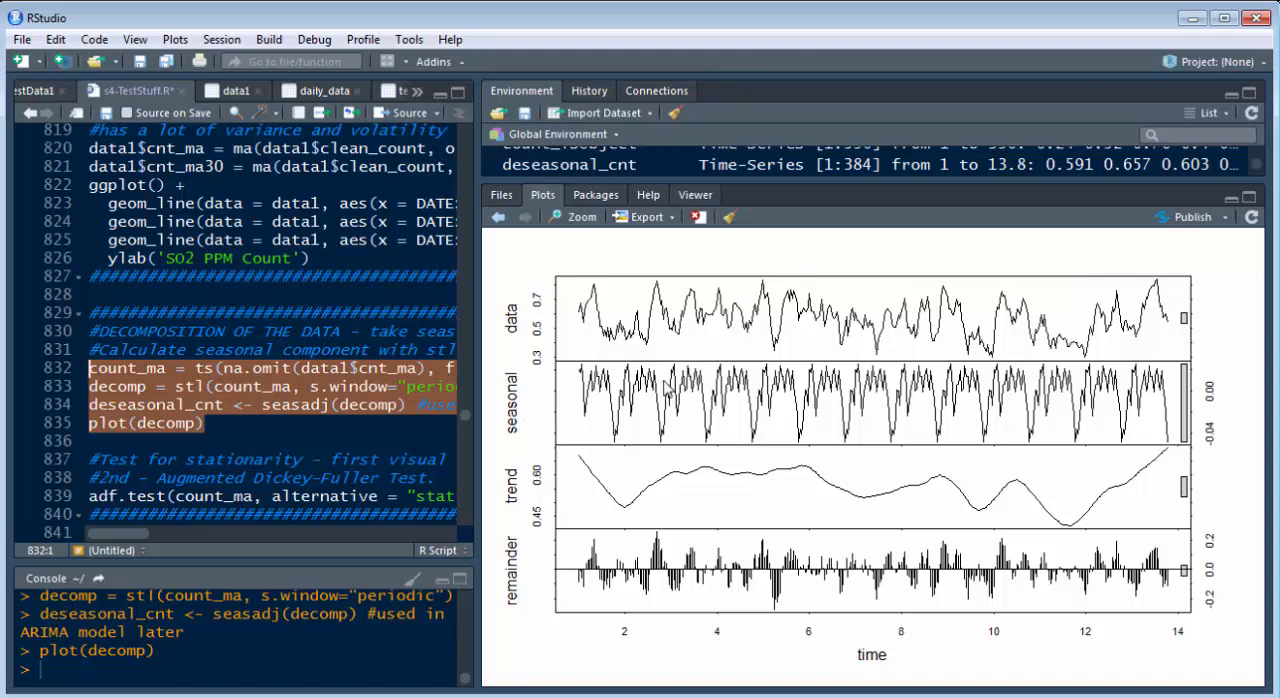
mouse_move(532, 404)
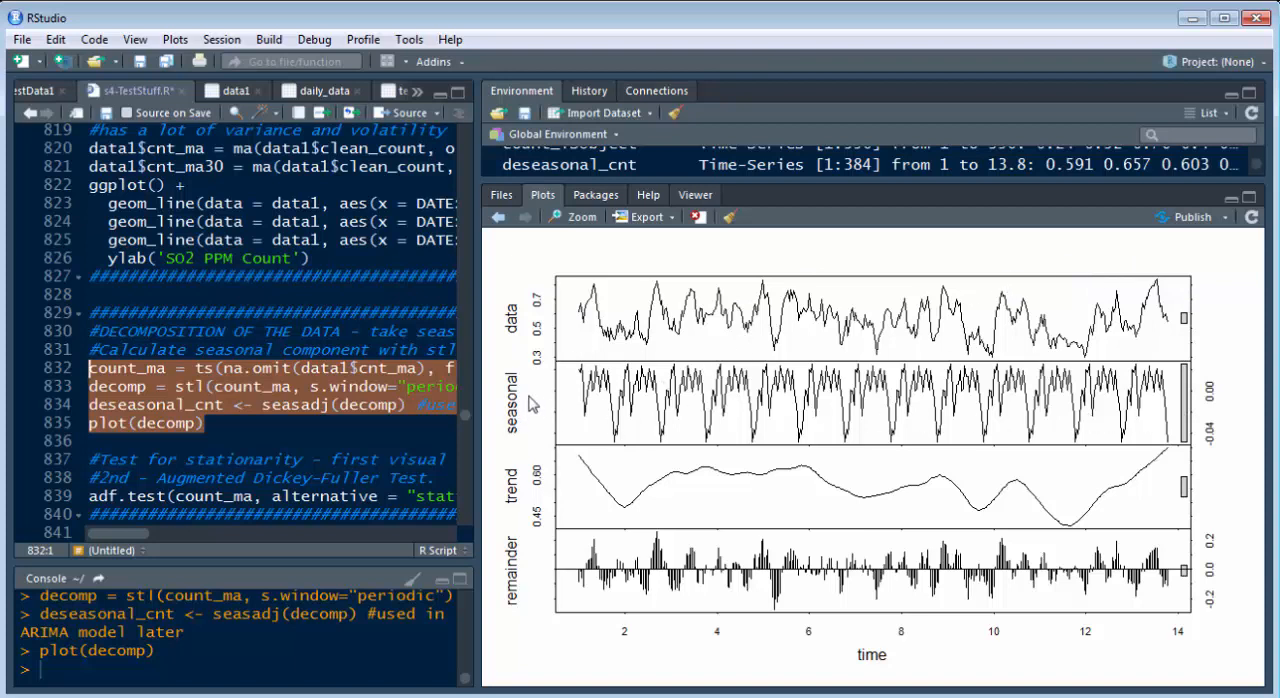
mouse_move(986, 414)
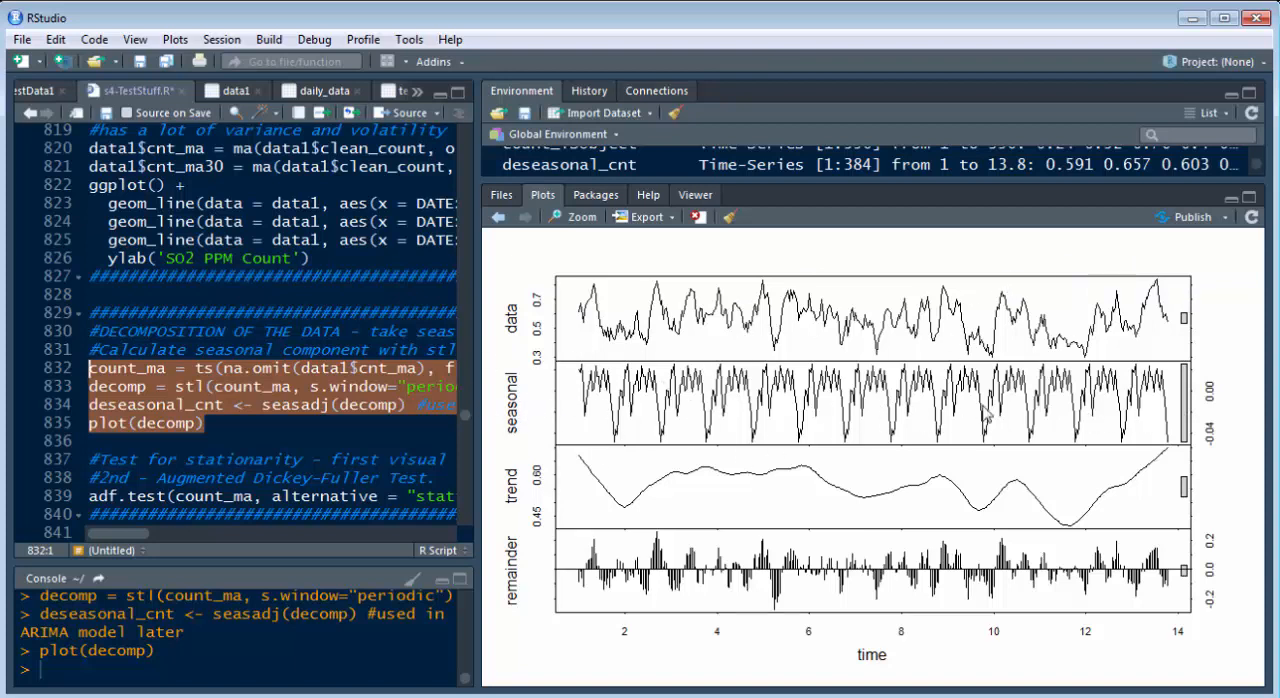
mouse_move(984, 412)
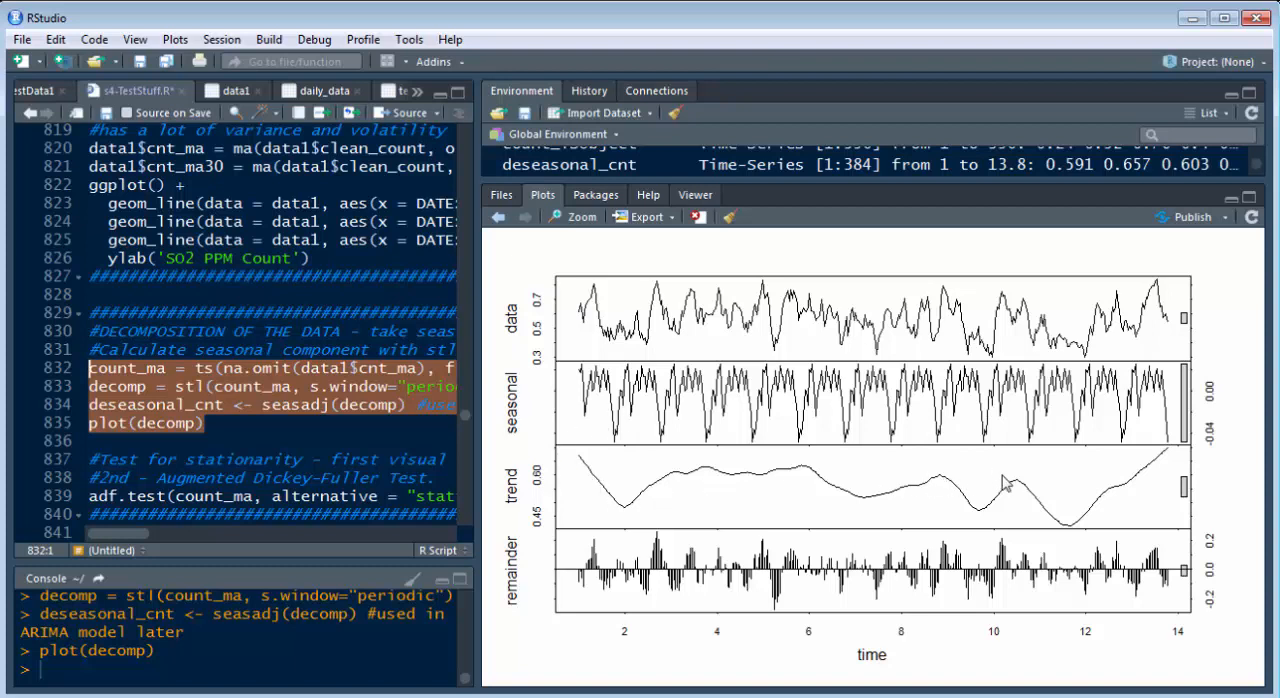
mouse_move(900, 504)
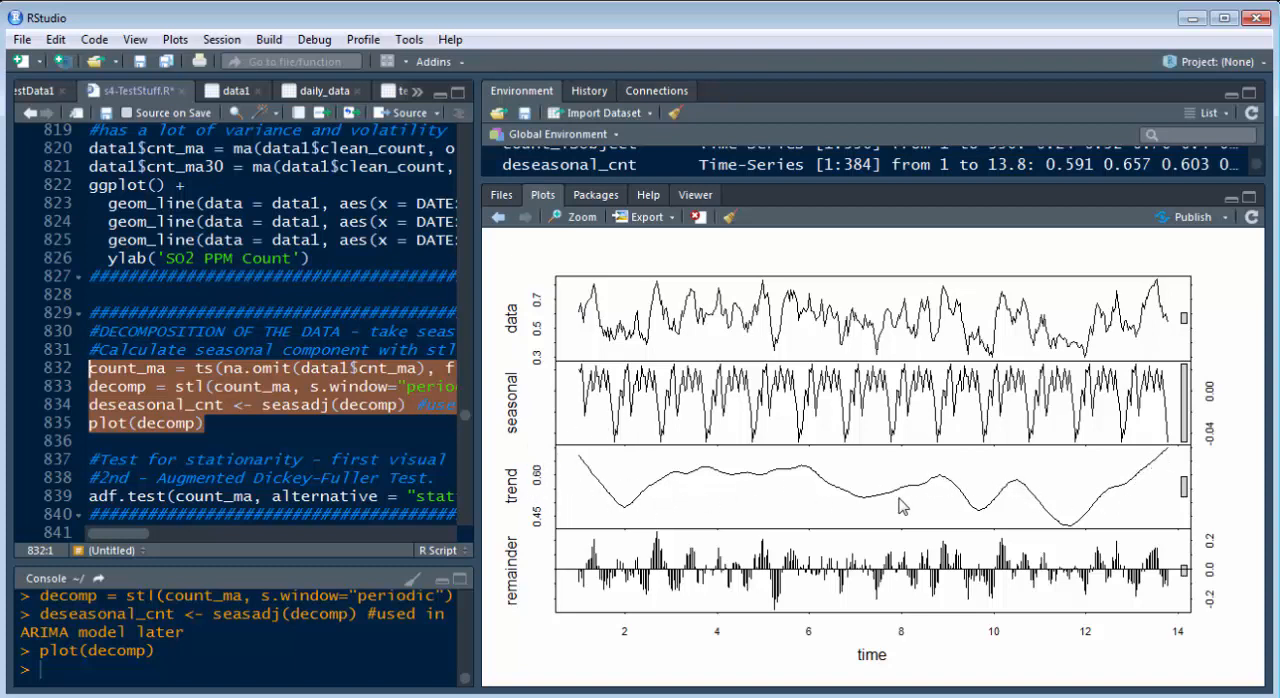
mouse_move(568, 578)
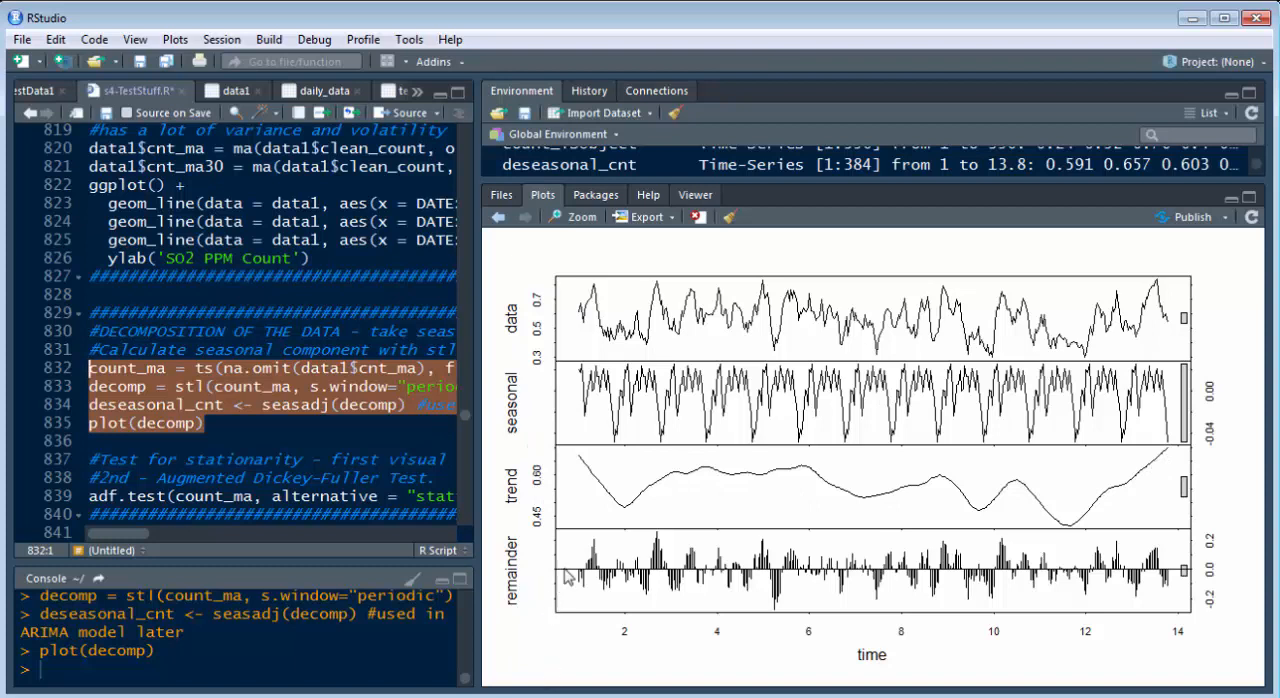
mouse_move(1146, 594)
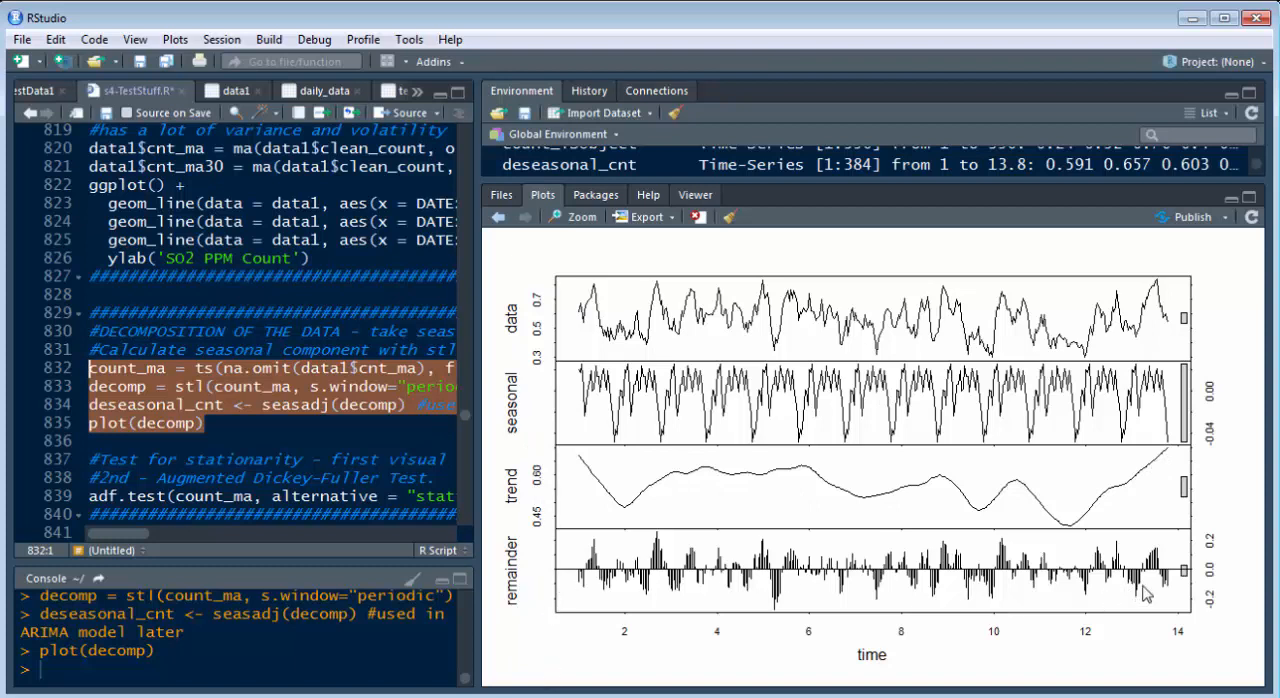
mouse_move(672, 444)
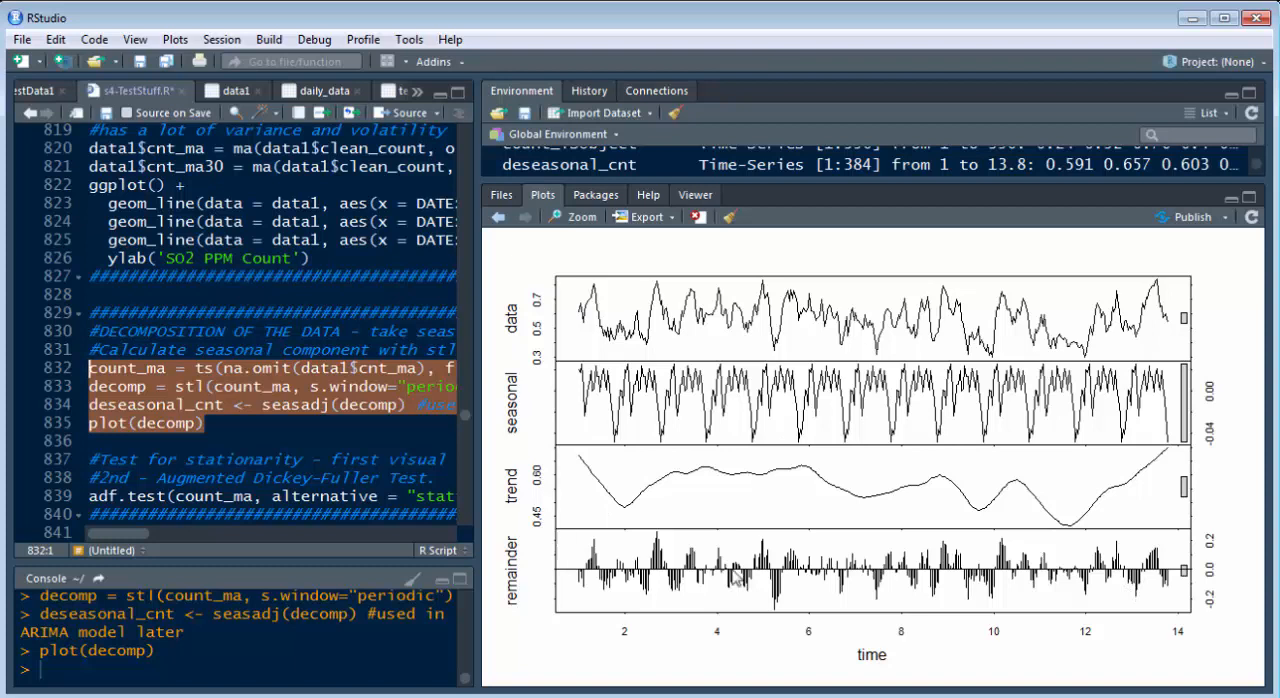
mouse_move(508, 278)
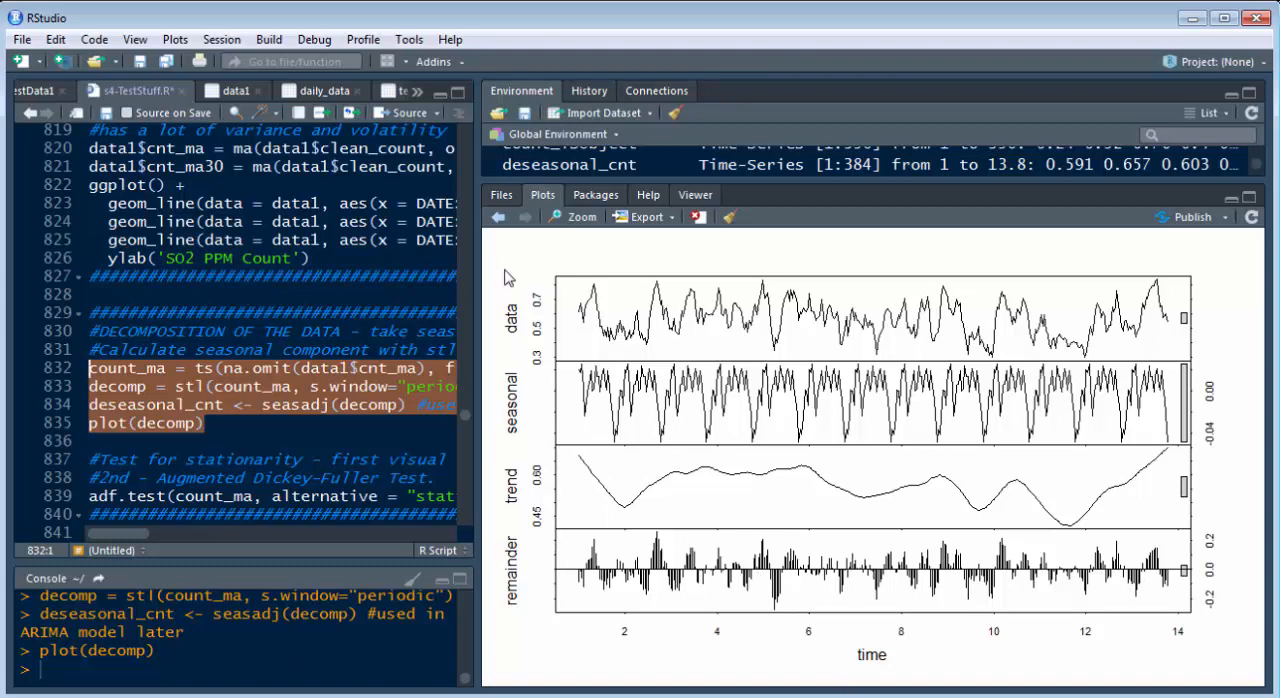
mouse_move(476, 292)
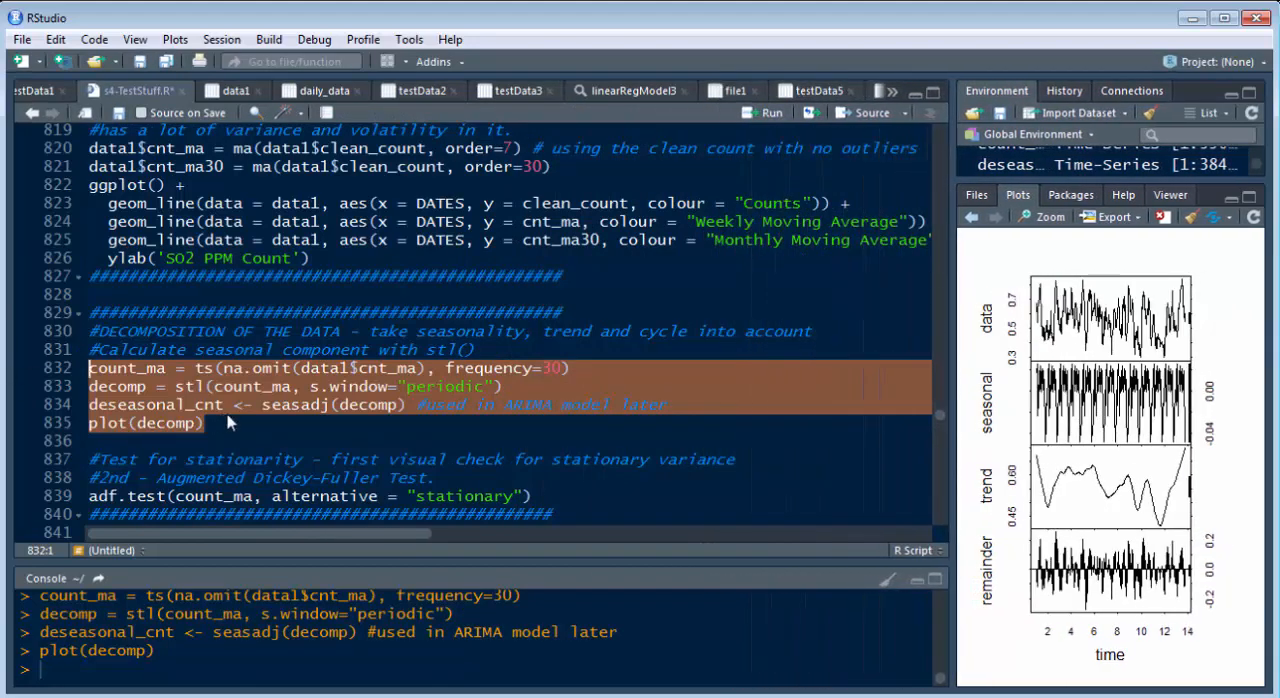
Mark the stl decomposition lines for count_ma and review the resulting data/seasonal/trend/remainder plot.
left_click(268, 404)
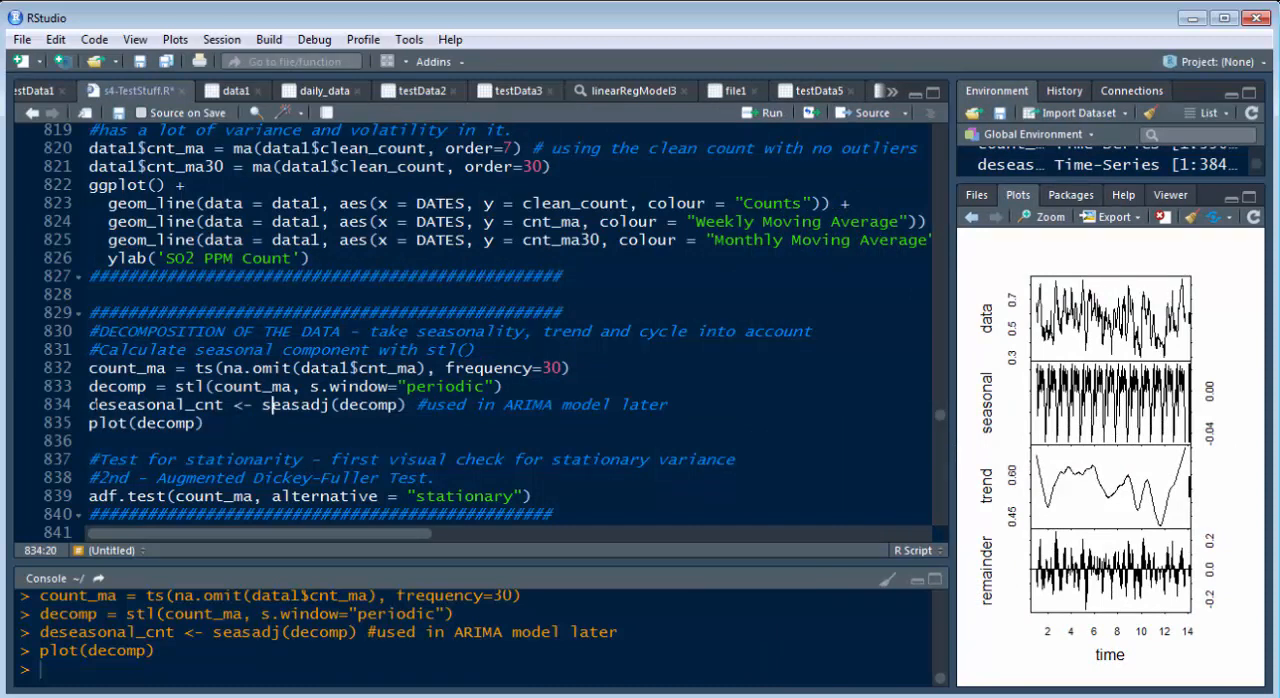
double_click(156, 404)
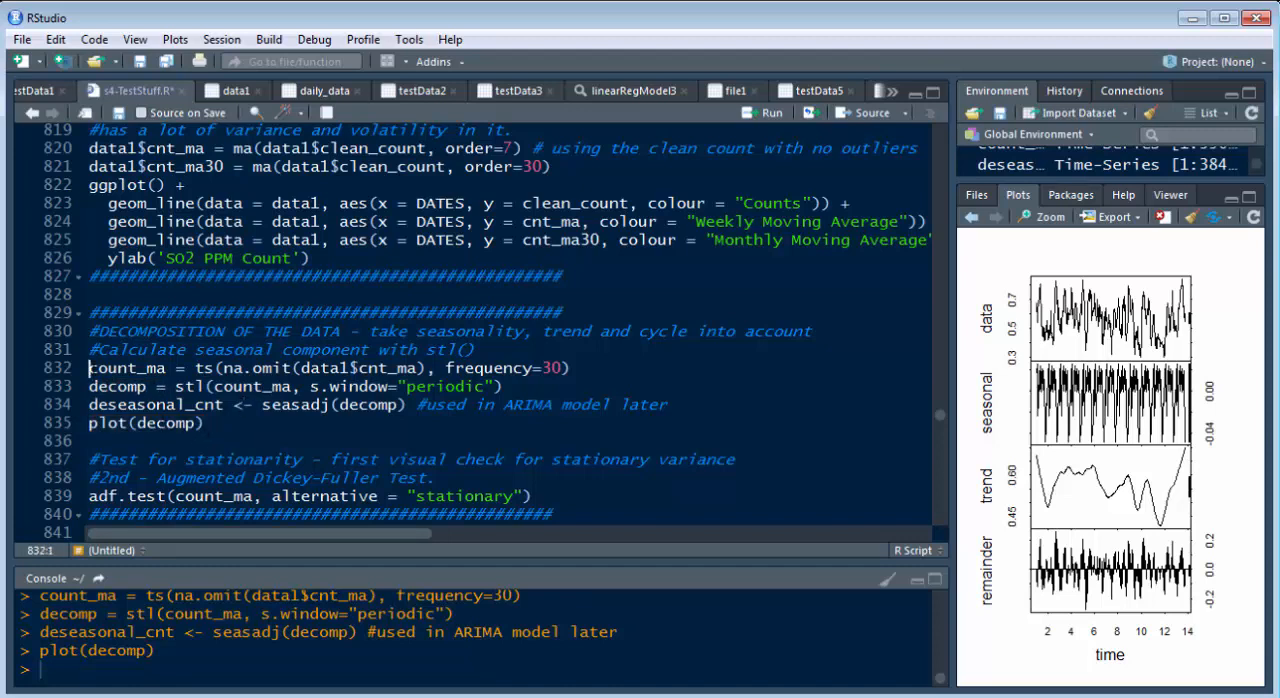
left_click_drag(88, 368, 504, 386)
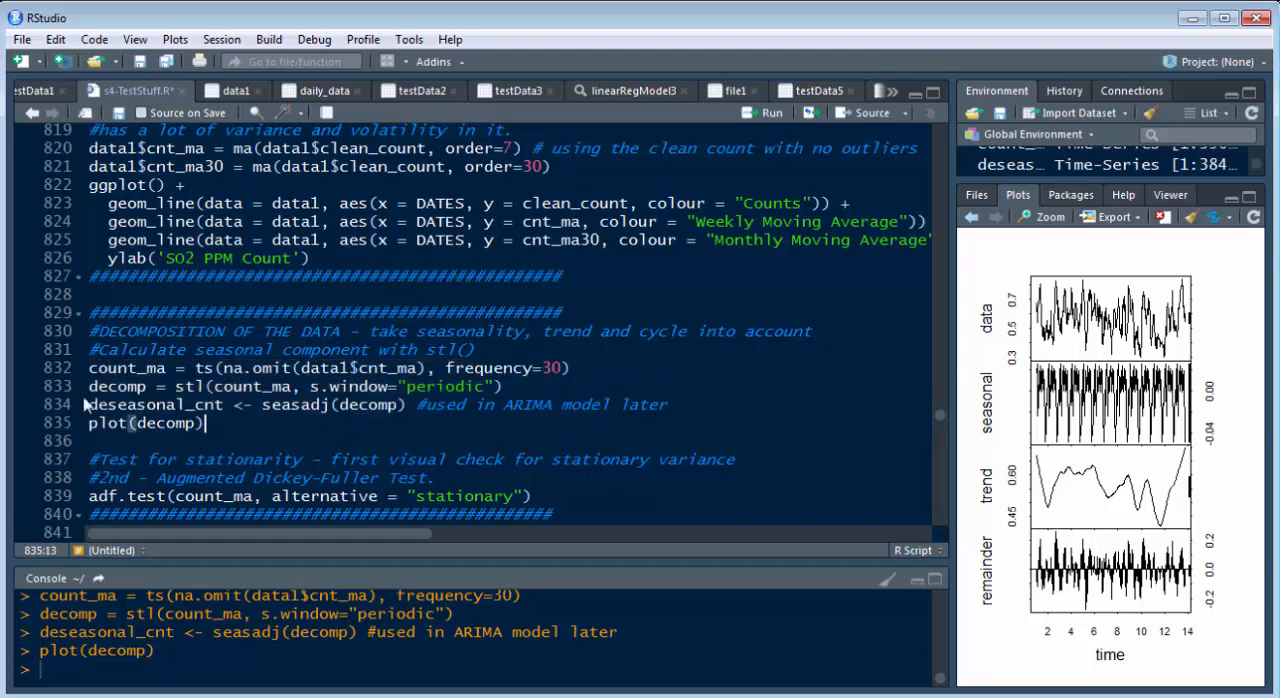
double_click(122, 404)
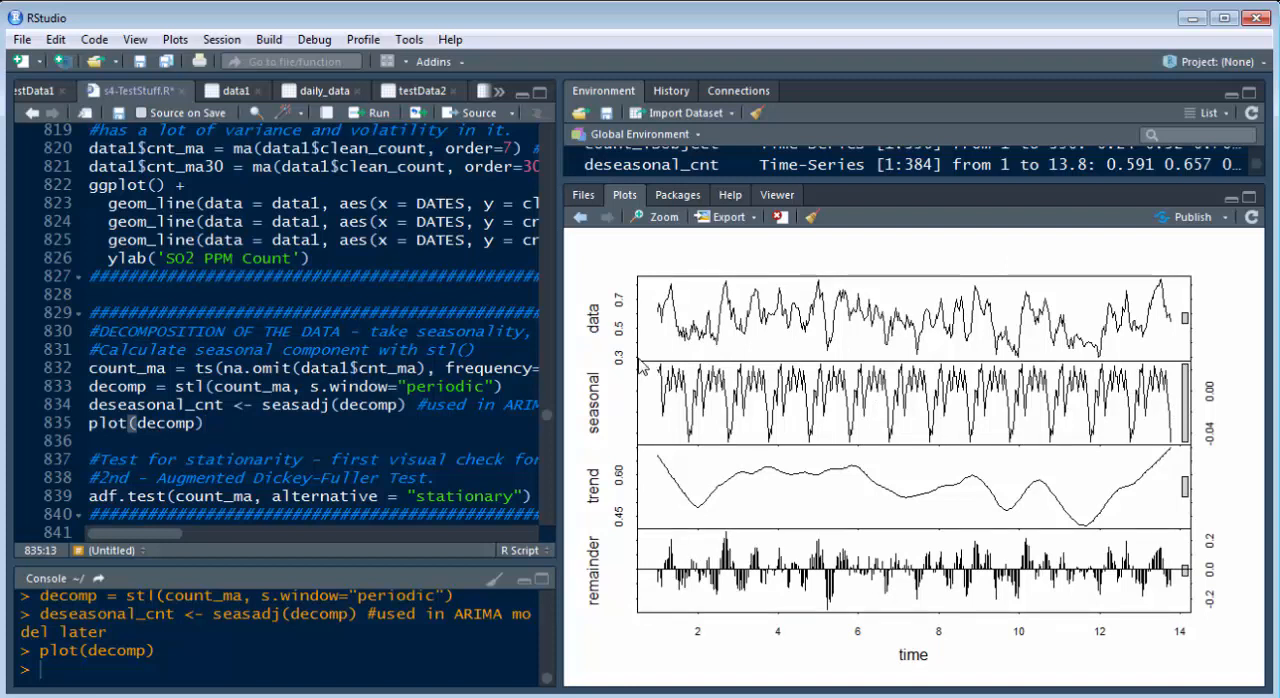
mouse_move(590, 306)
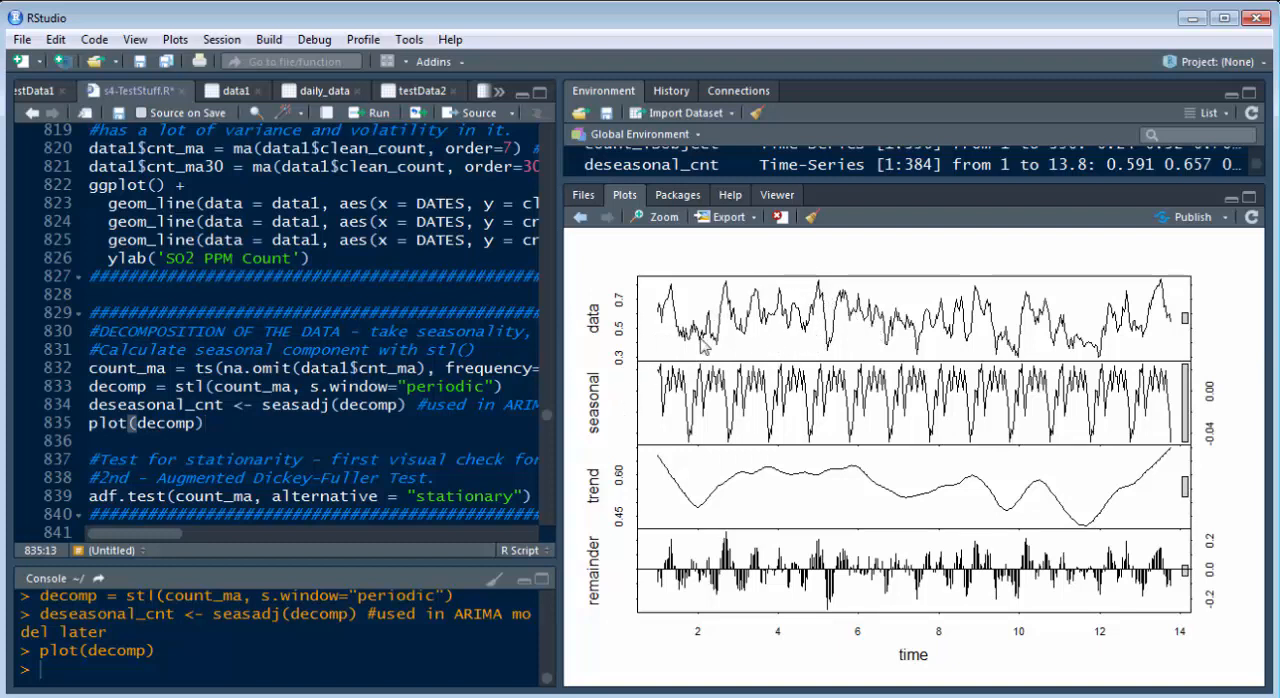
mouse_move(1004, 316)
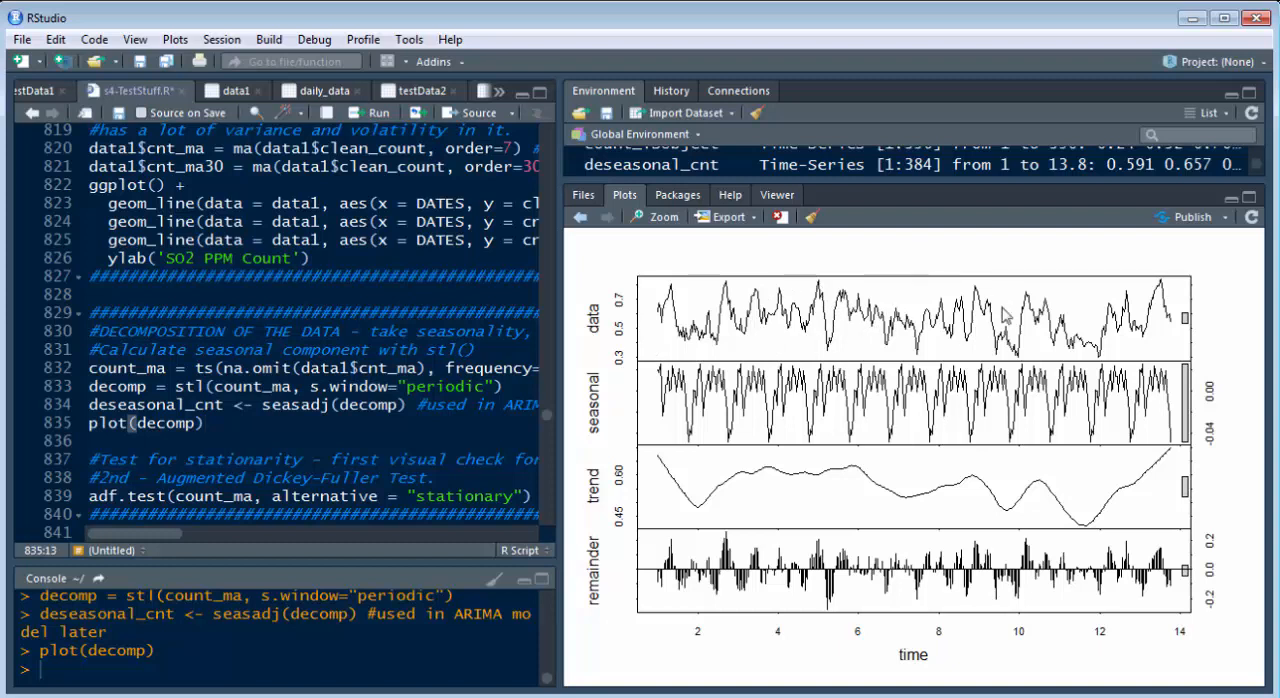
mouse_move(620, 424)
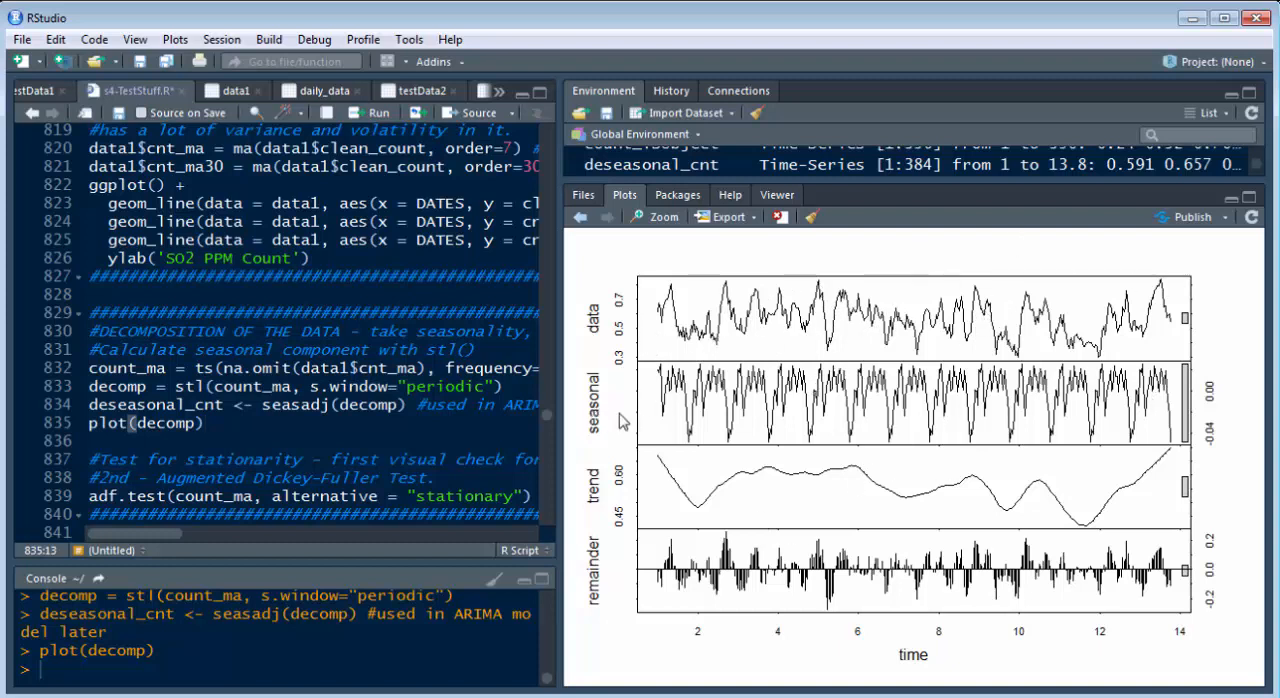
mouse_move(936, 402)
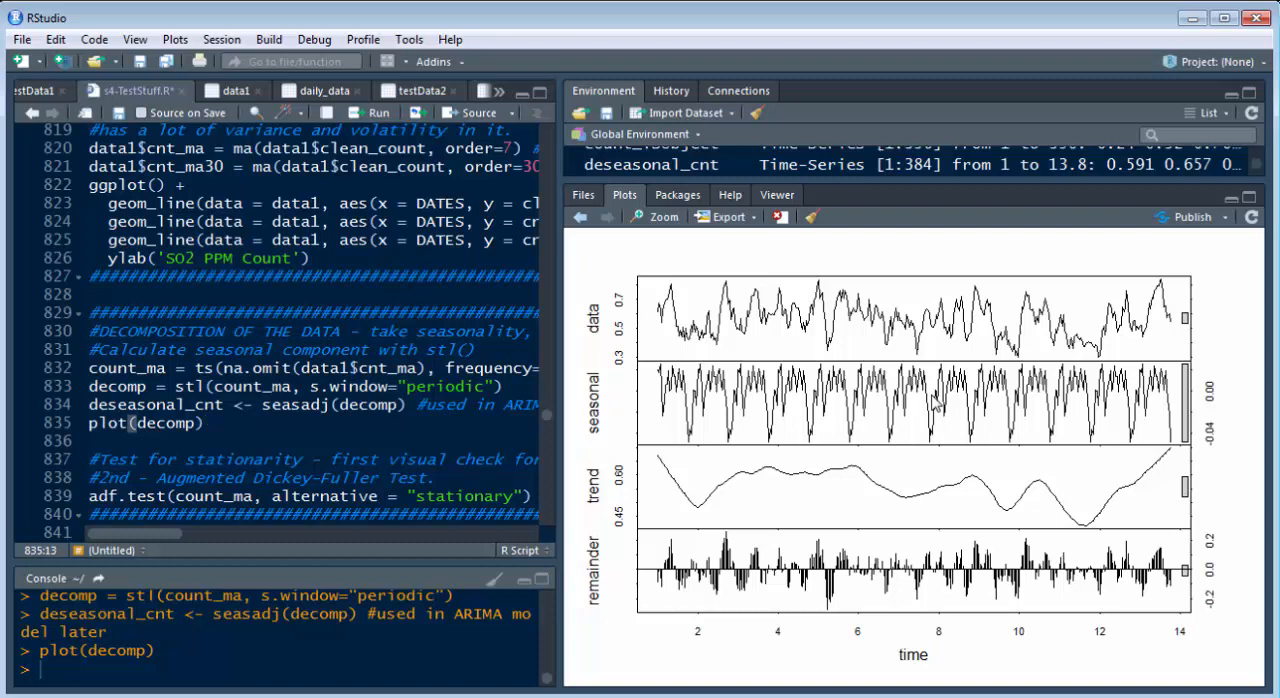
mouse_move(750, 398)
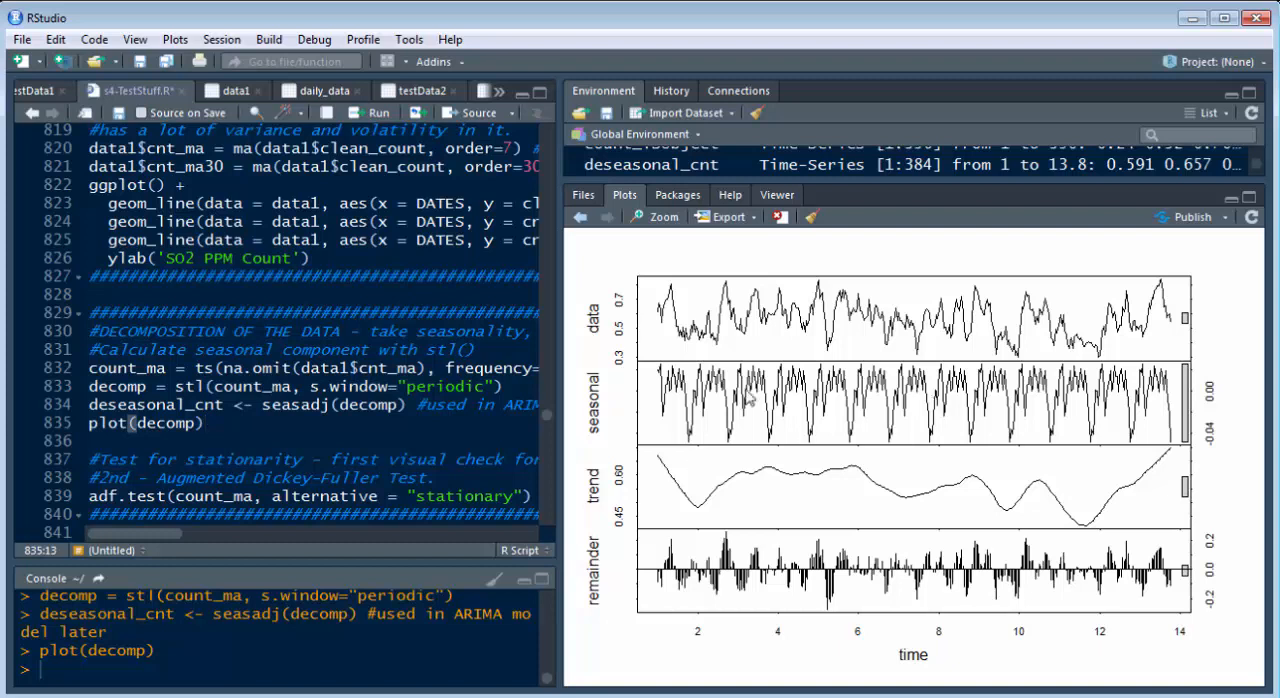
mouse_move(678, 464)
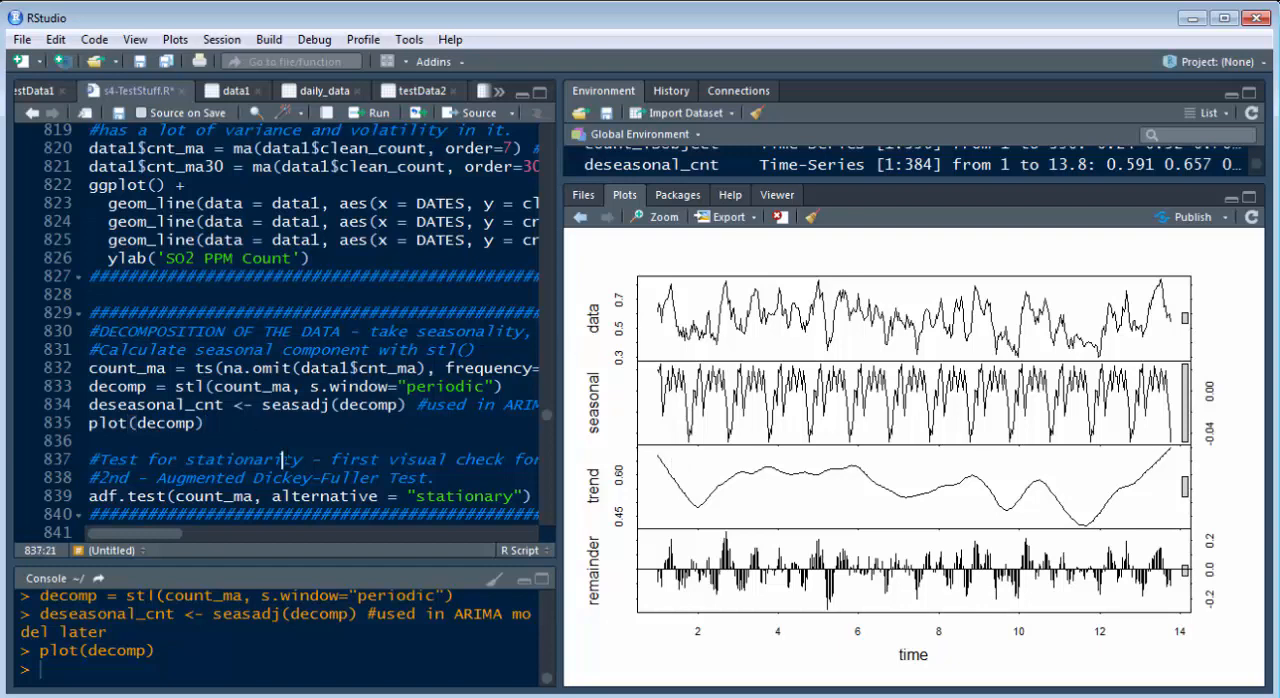
mouse_move(560, 328)
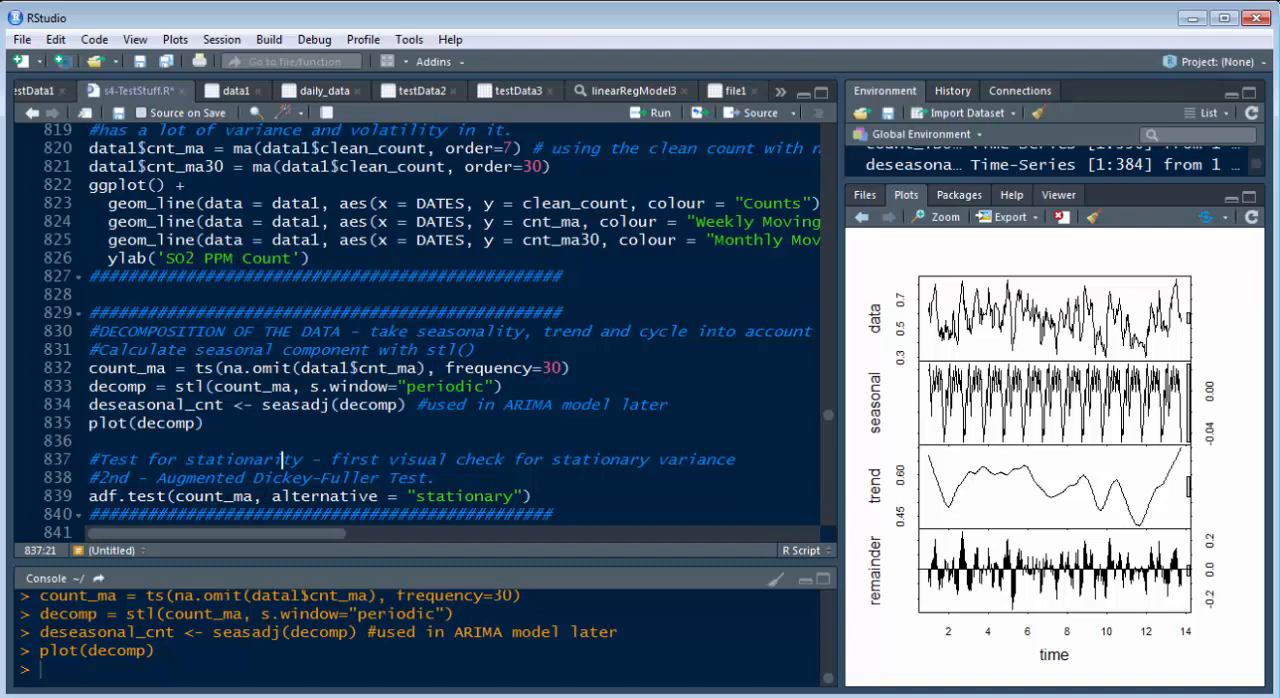
Run adf.test on count_ma, giving Dickey-Fuller -3.8573, lag 7, p-value 0.01637.
double_click(212, 496)
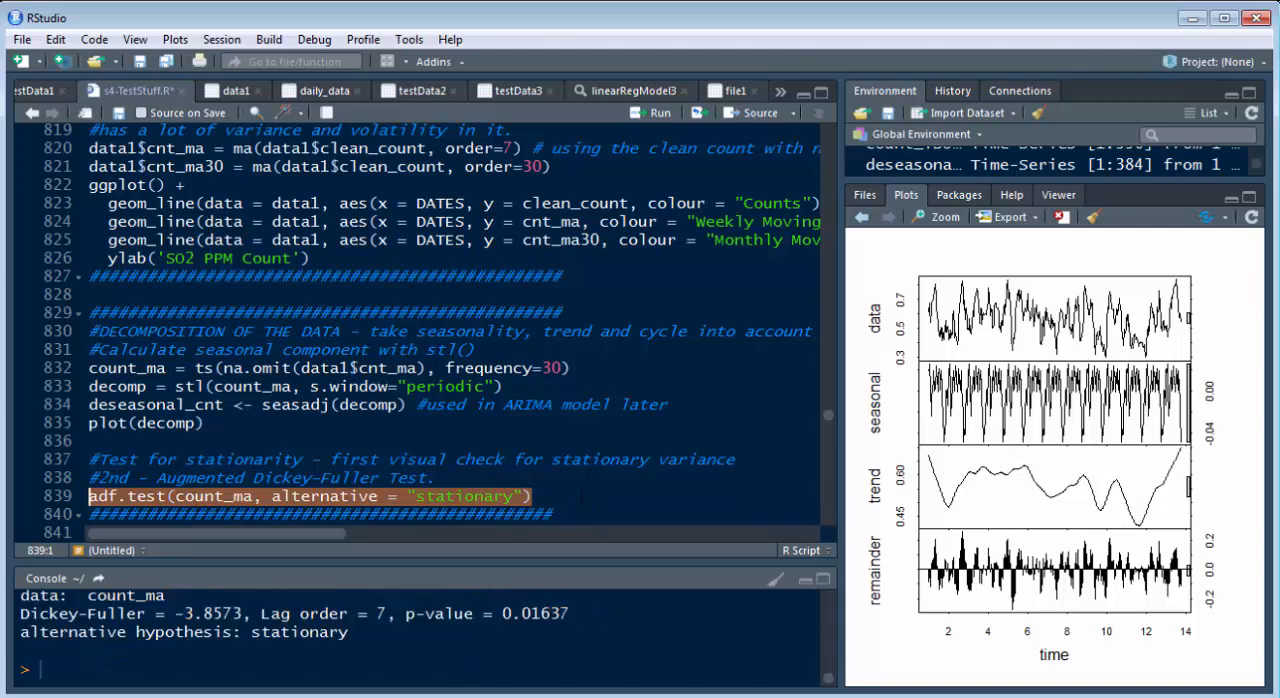
mouse_move(672, 564)
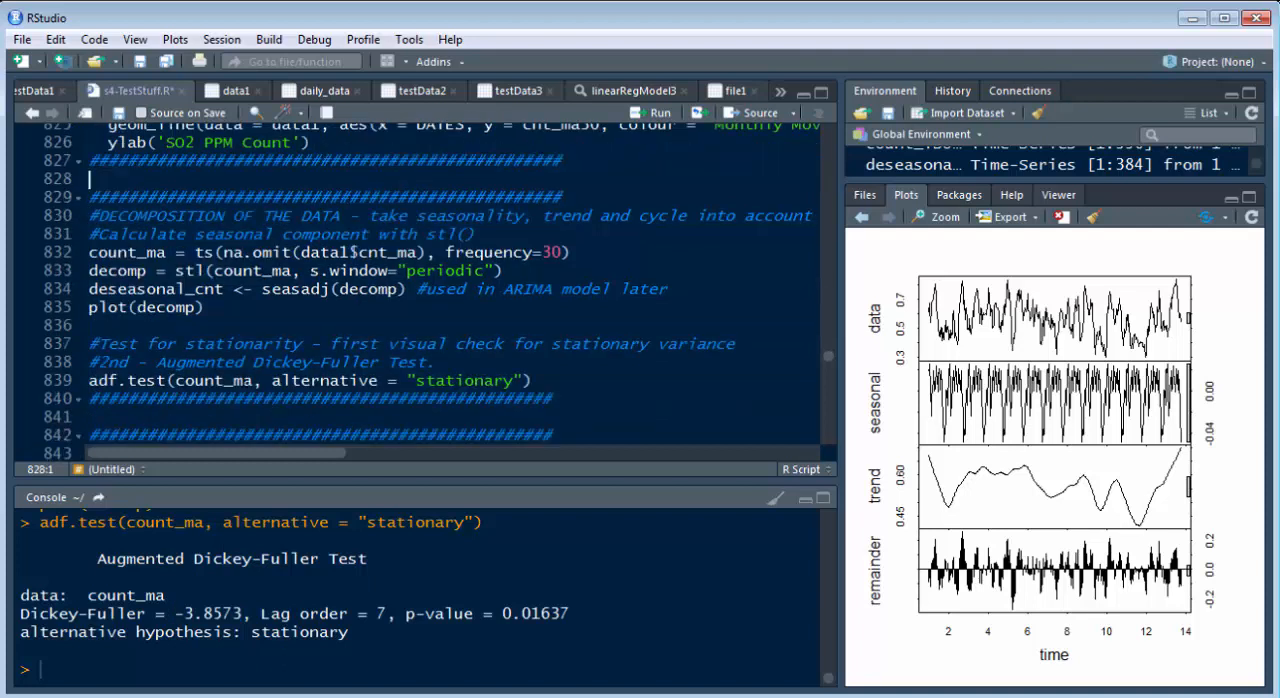
Review the deseasonal_cnt seasonal-adjustment line while the decomposition plot stays enlarged.
left_click(300, 380)
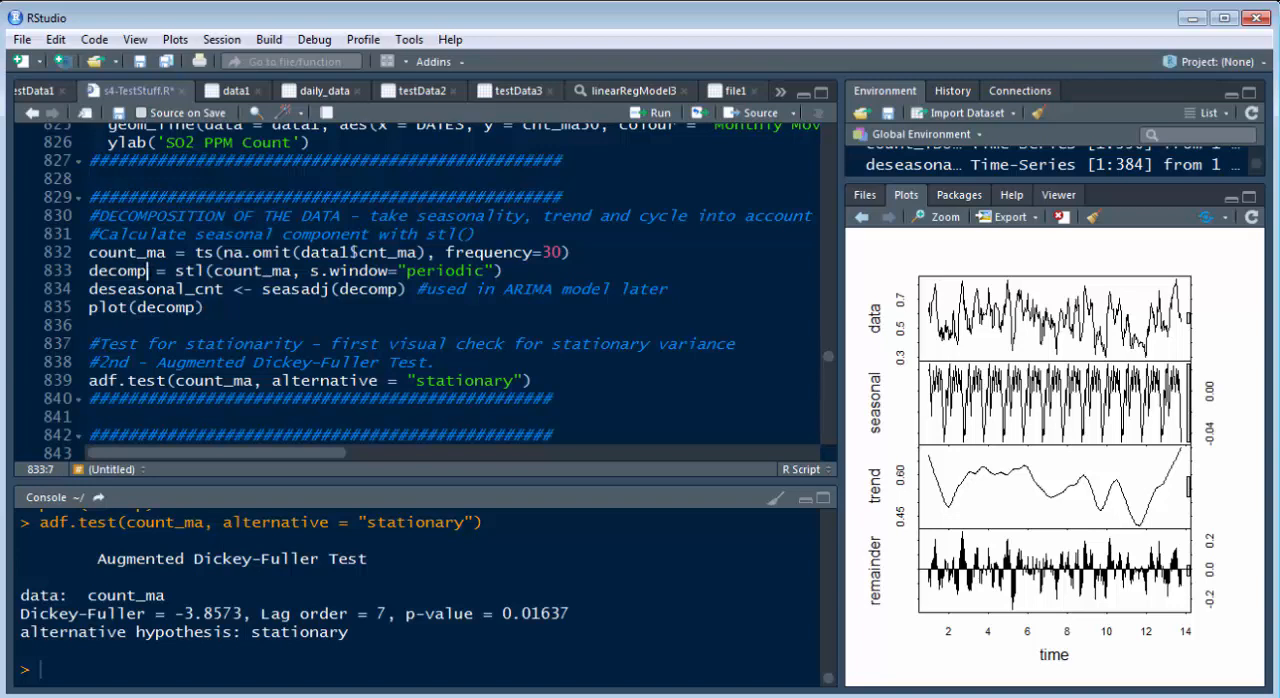
mouse_move(1032, 536)
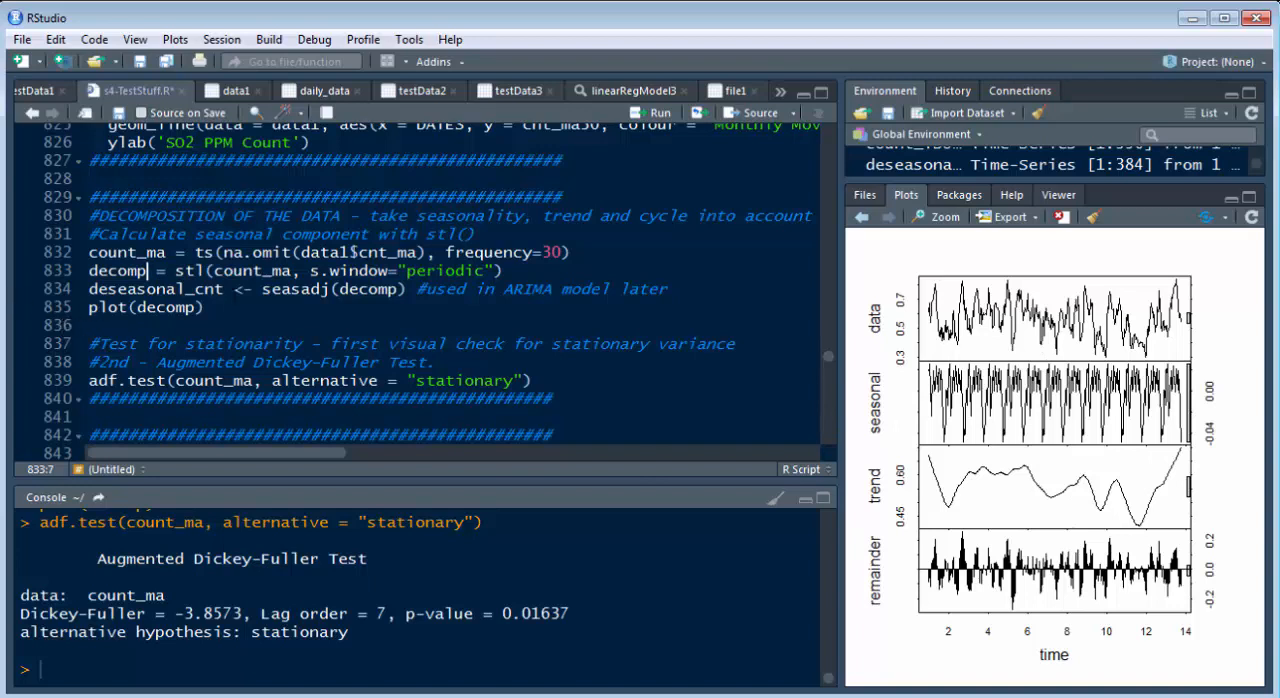
double_click(170, 288)
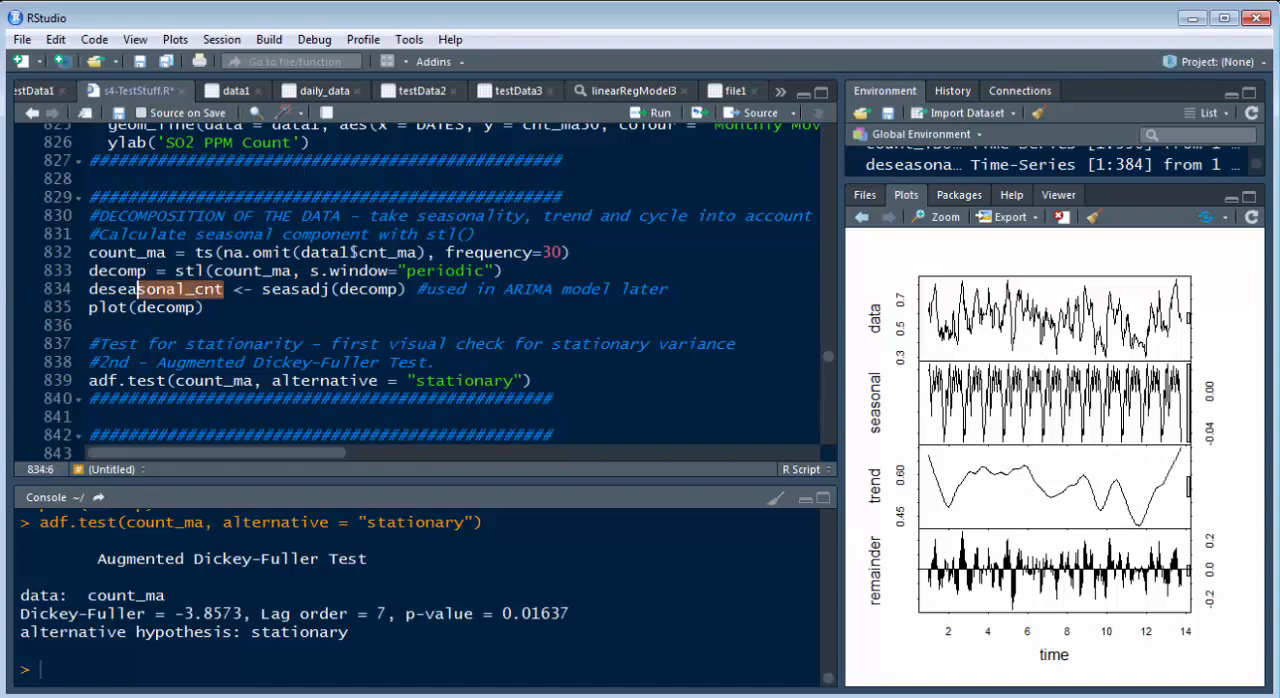
double_click(154, 288)
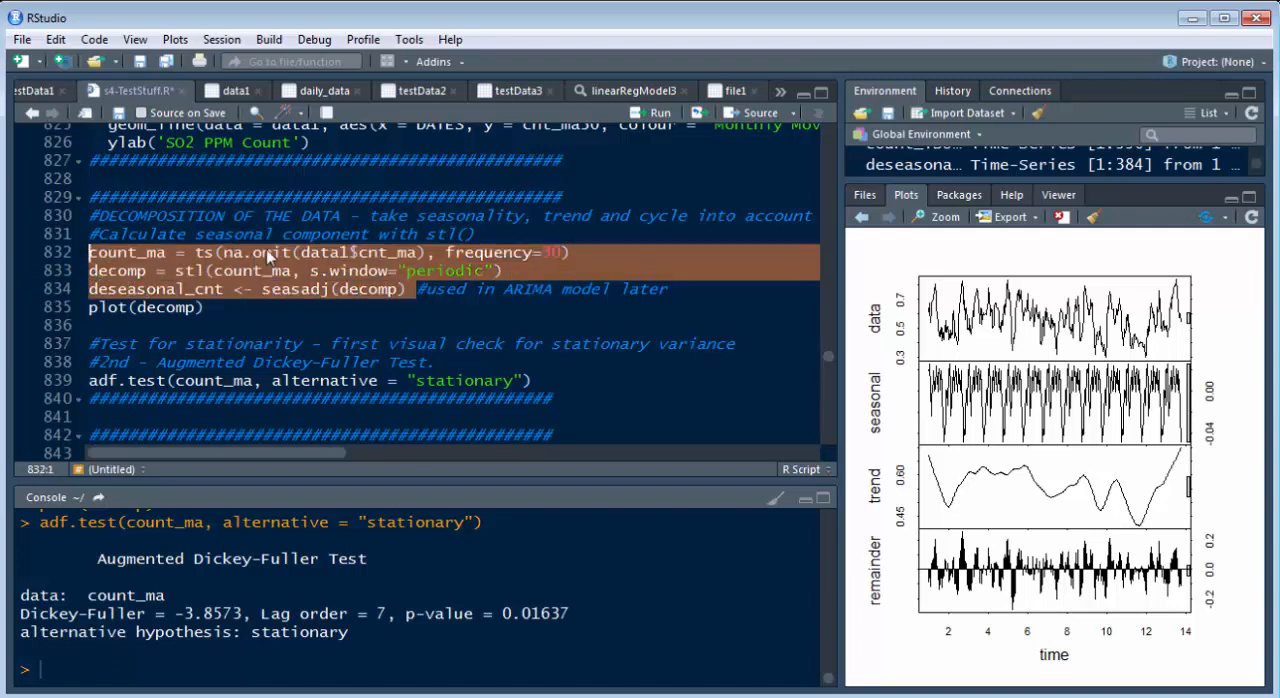
mouse_move(416, 264)
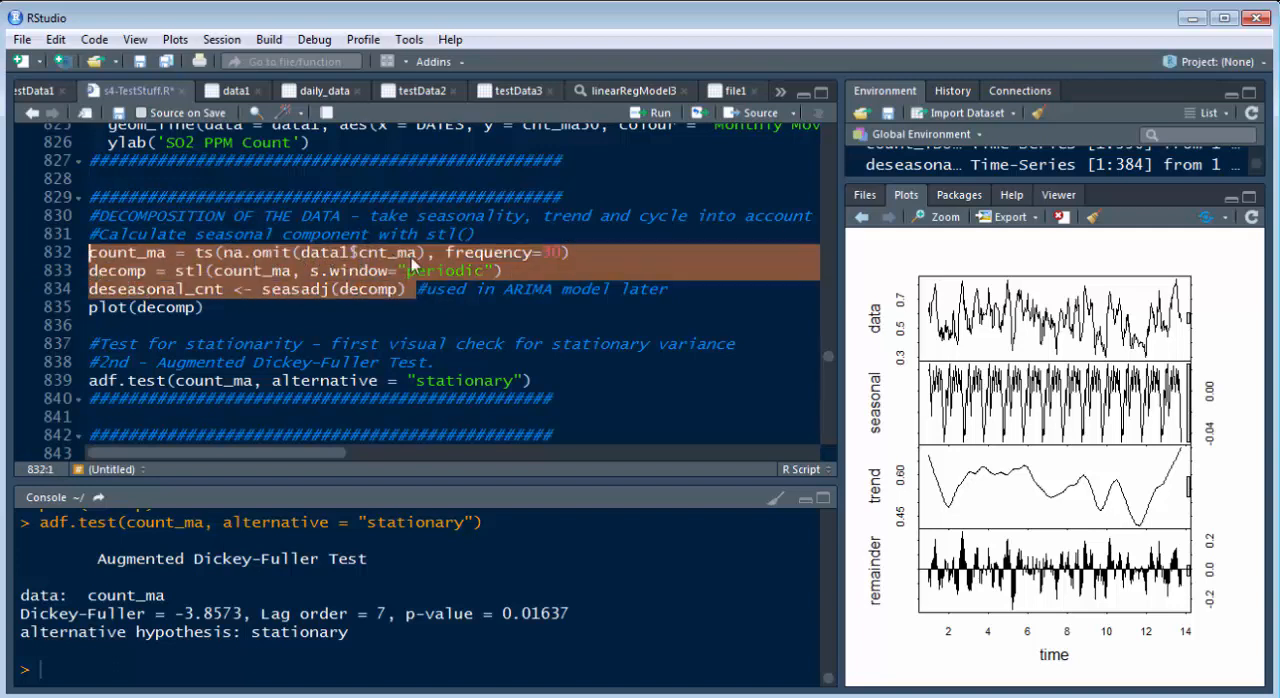
mouse_move(332, 254)
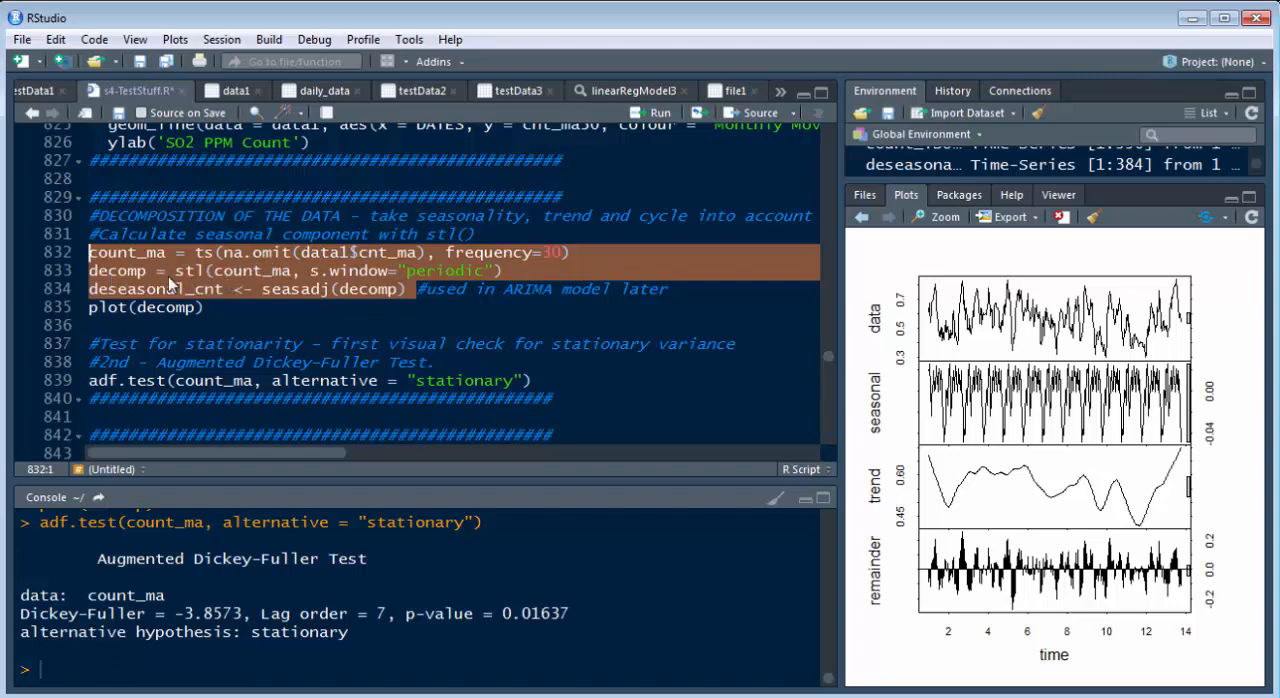
mouse_move(204, 288)
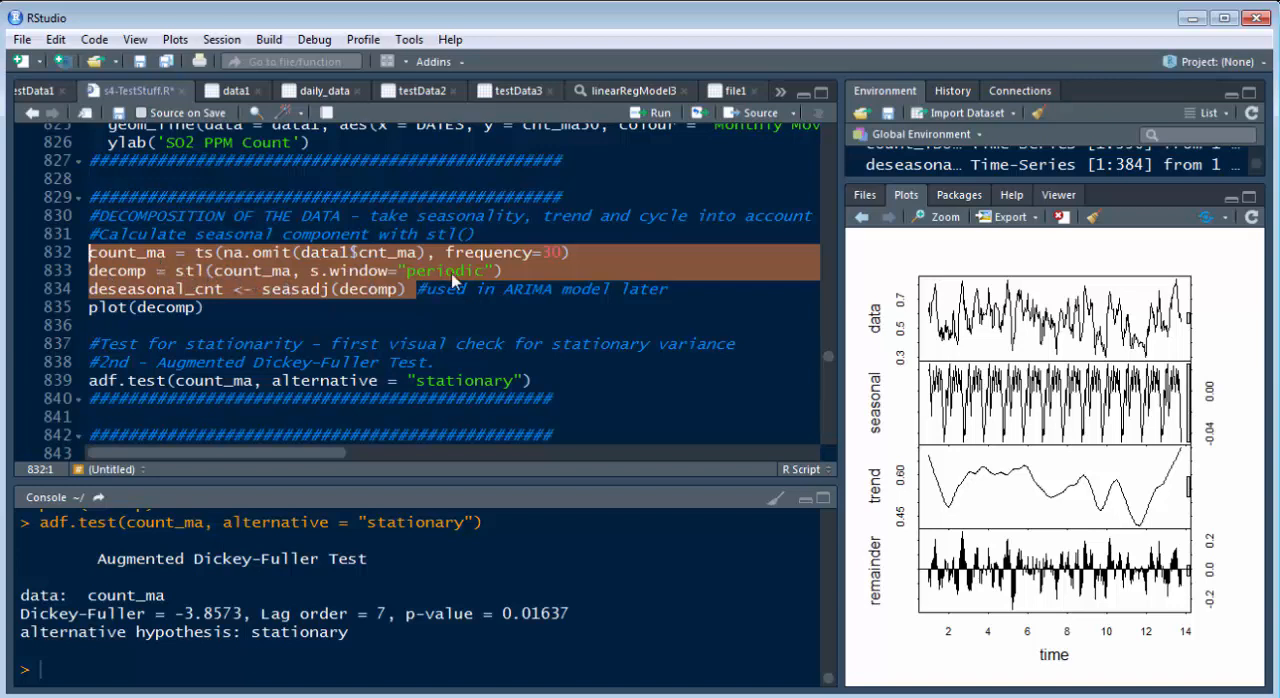
mouse_move(310, 276)
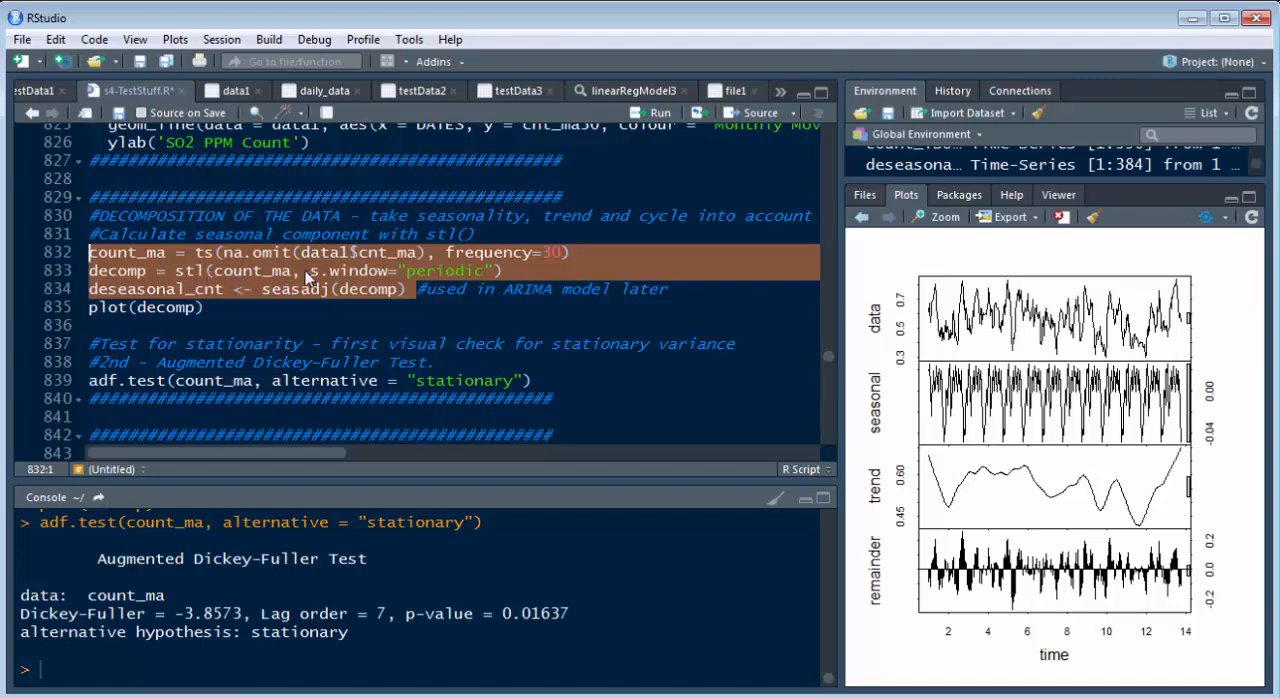
mouse_move(370, 308)
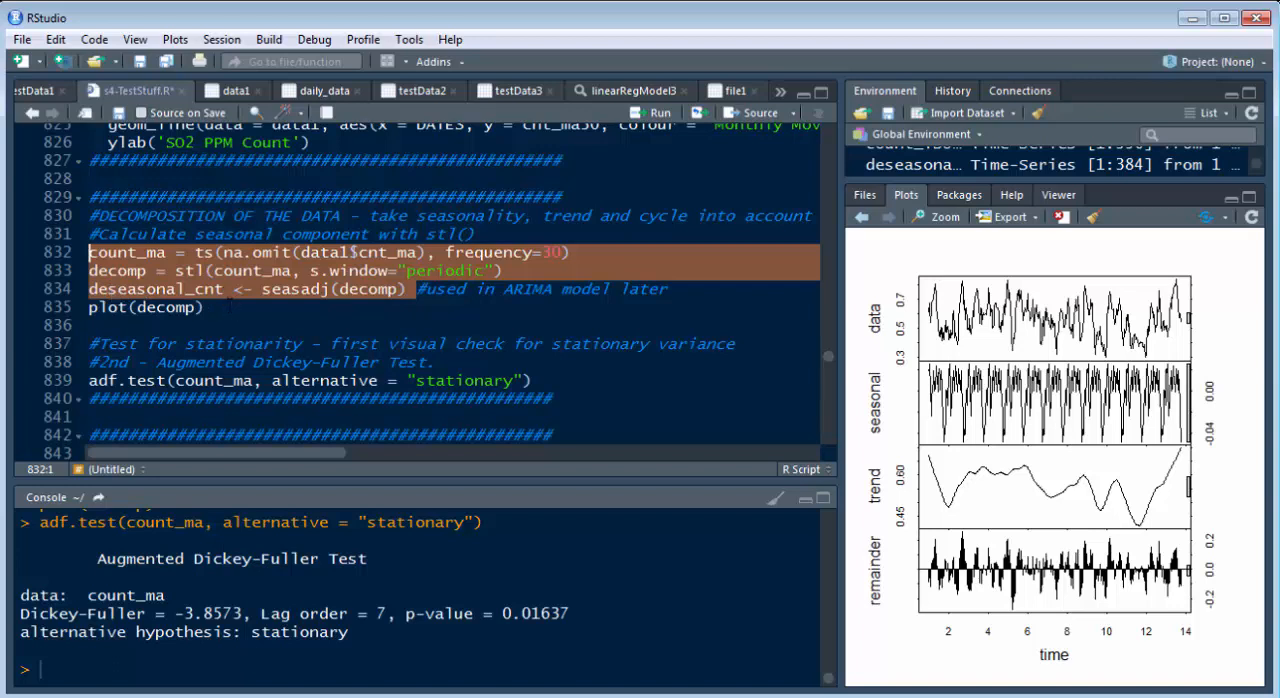
double_click(160, 288)
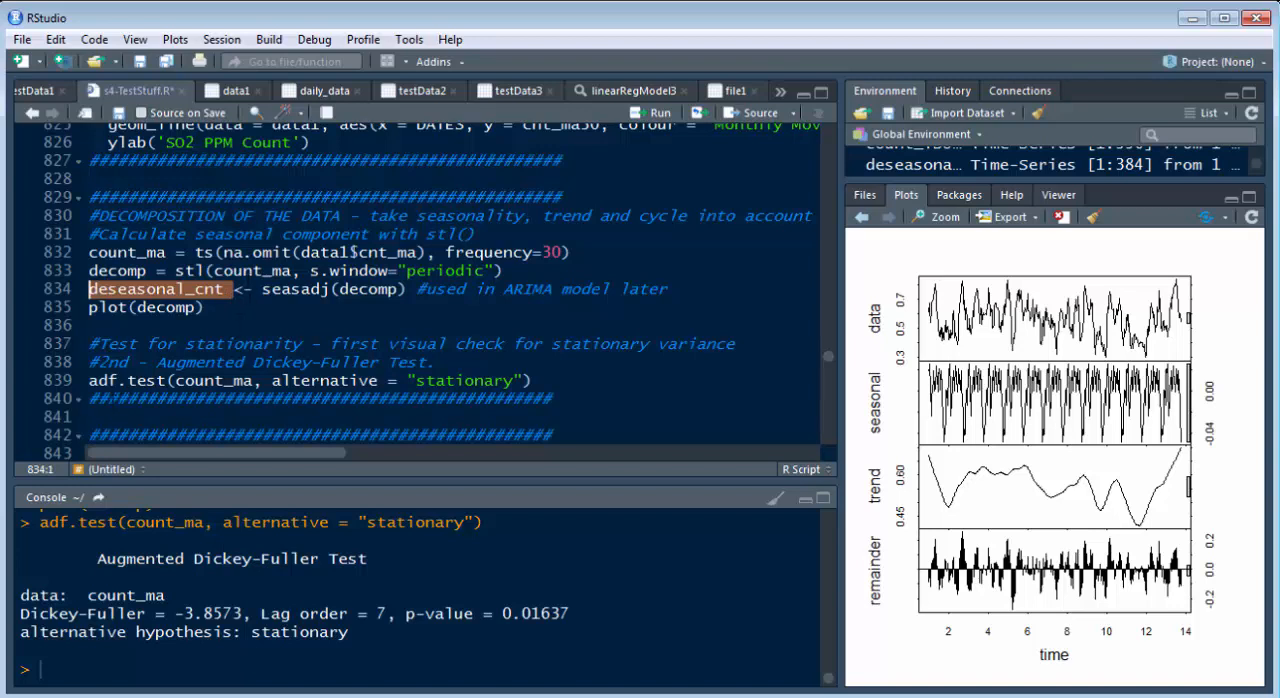
left_click(412, 380)
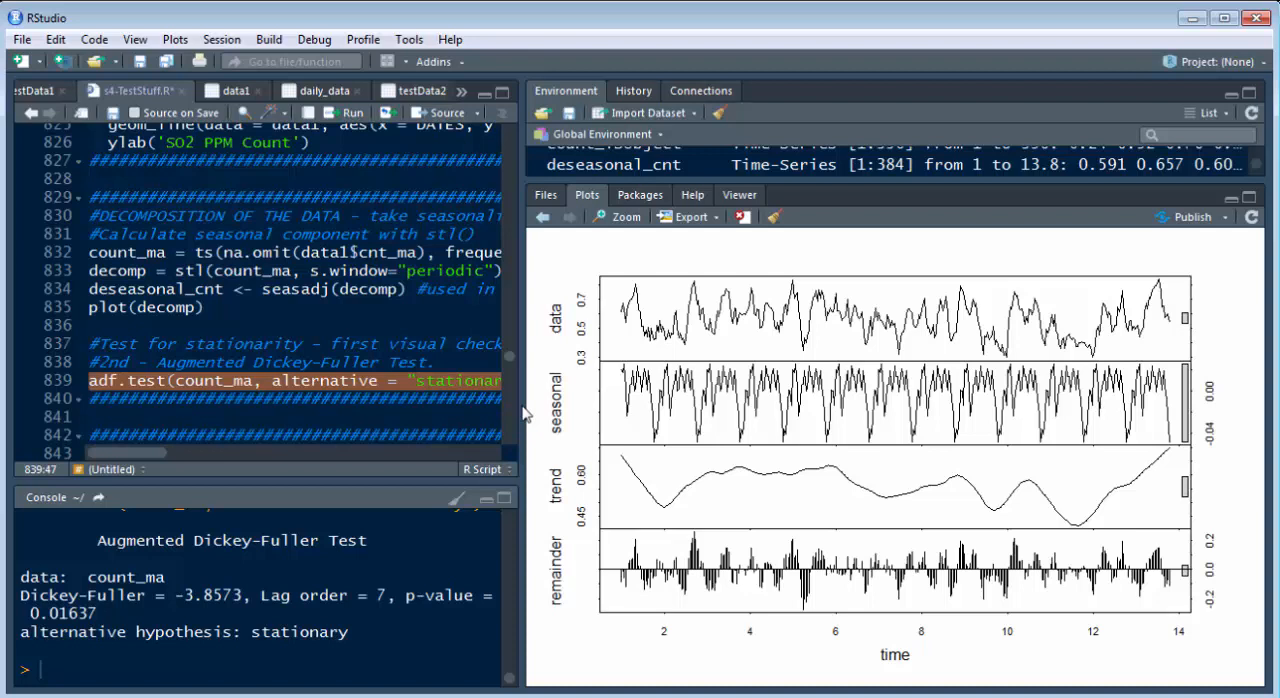
mouse_move(564, 320)
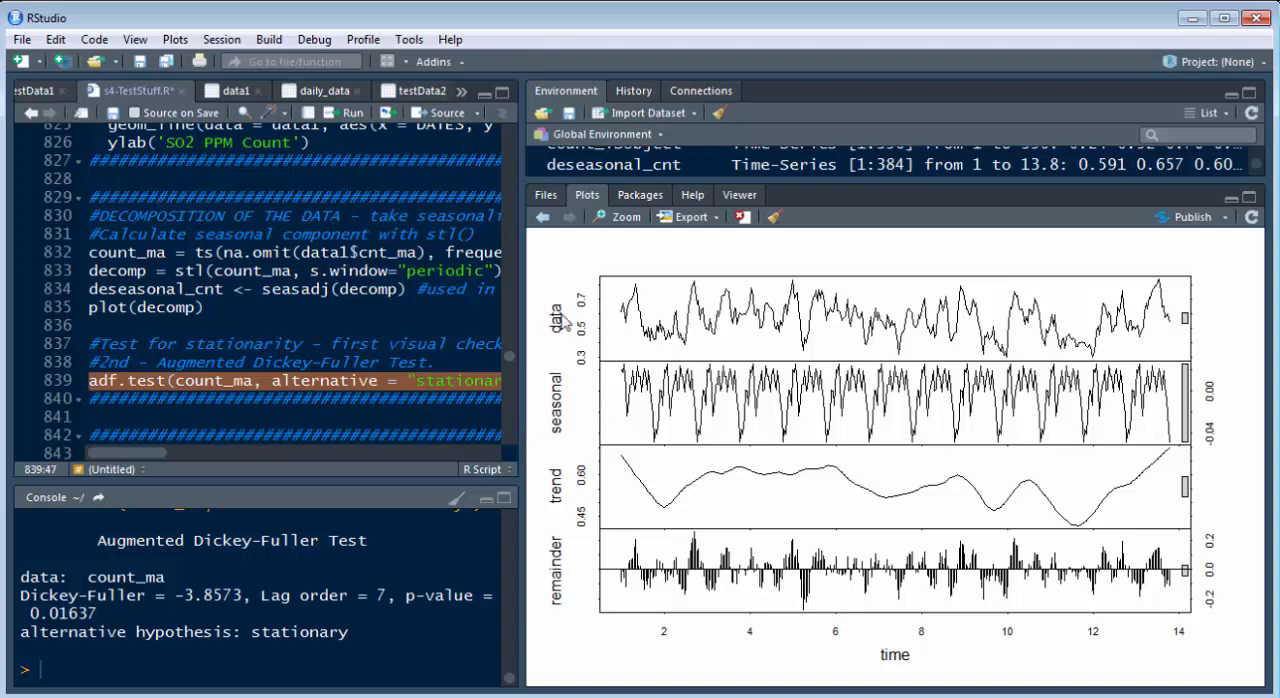
mouse_move(584, 404)
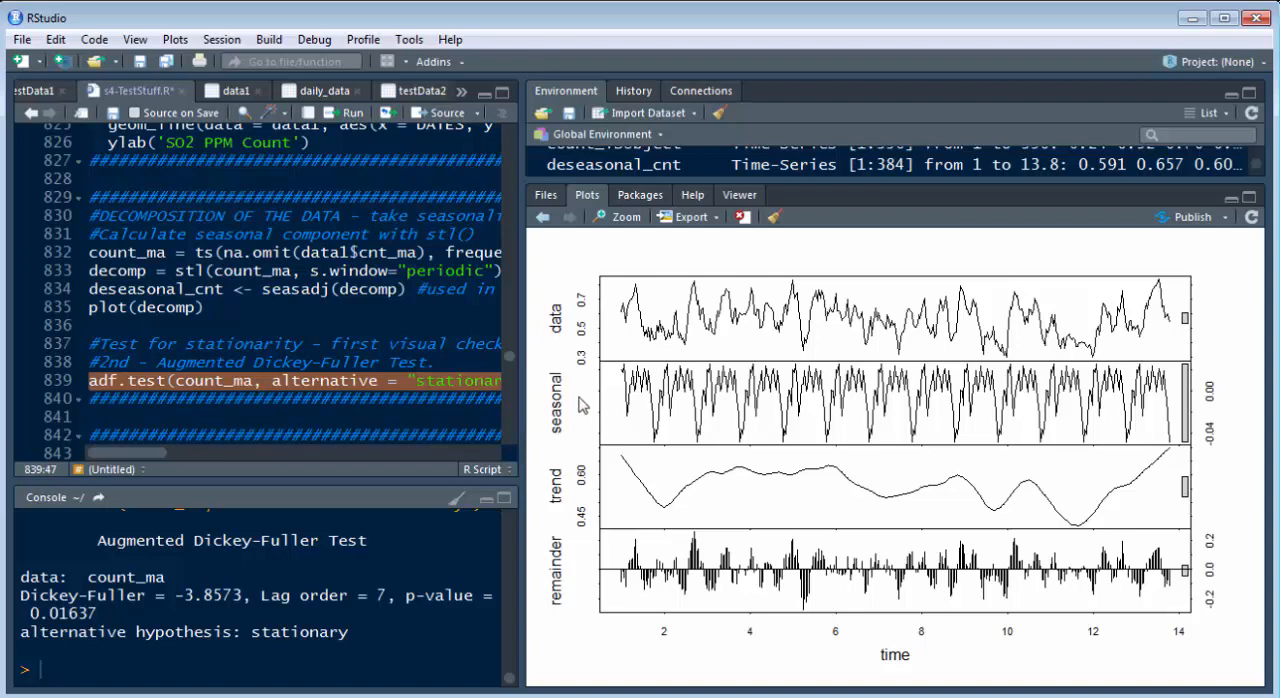